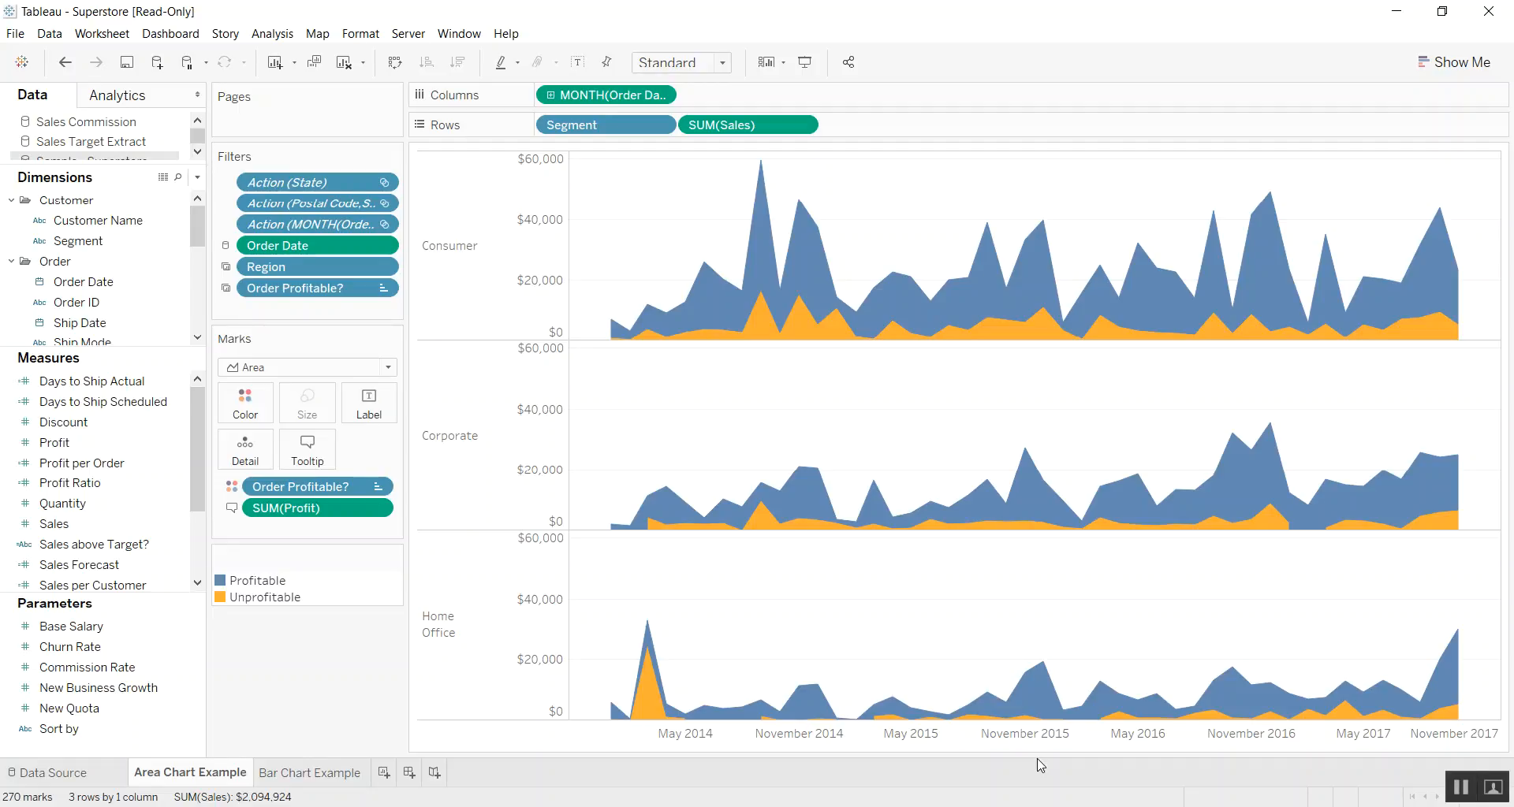
mouse_move(757, 604)
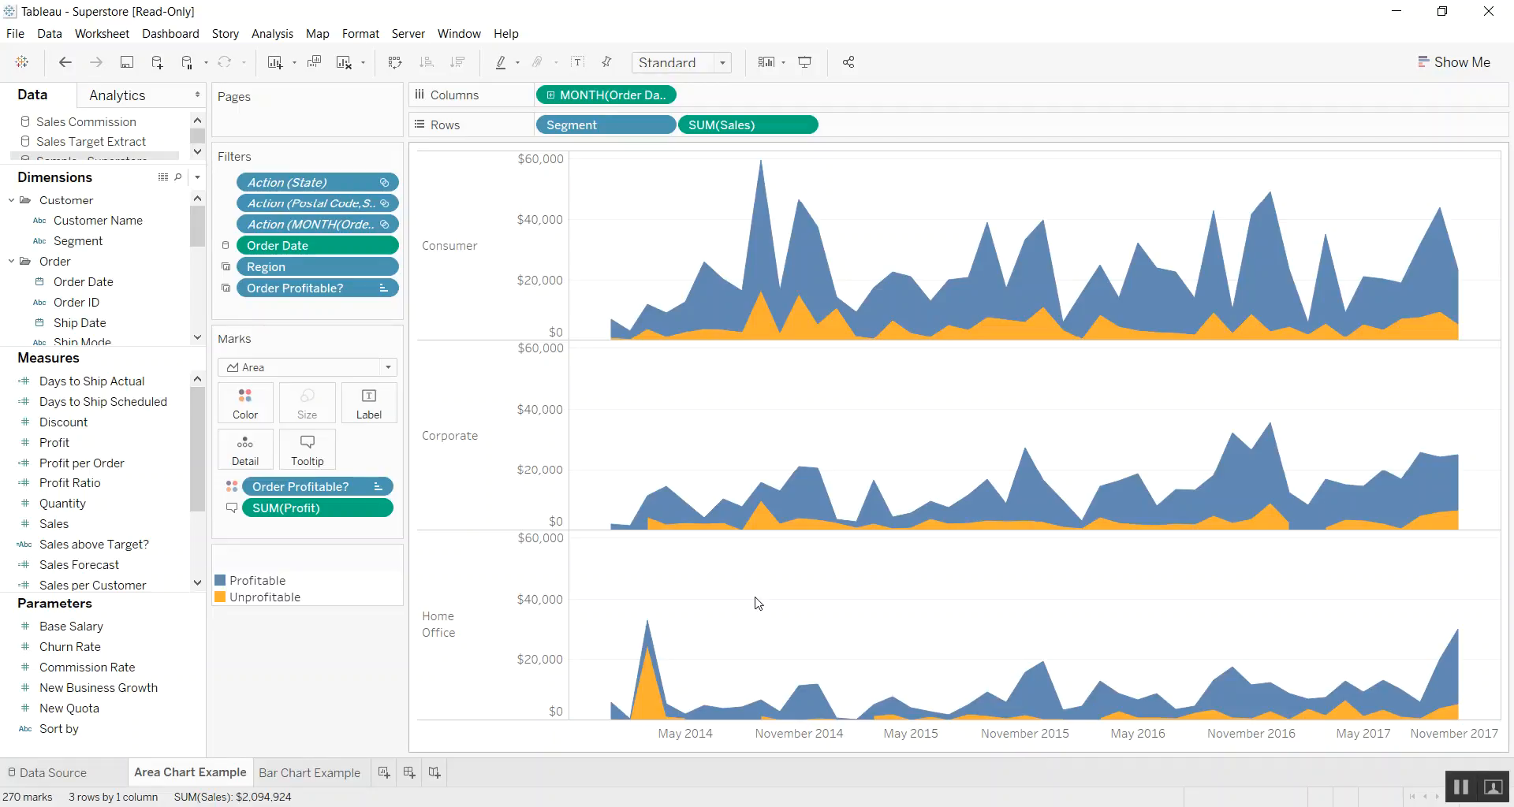
mouse_move(331, 768)
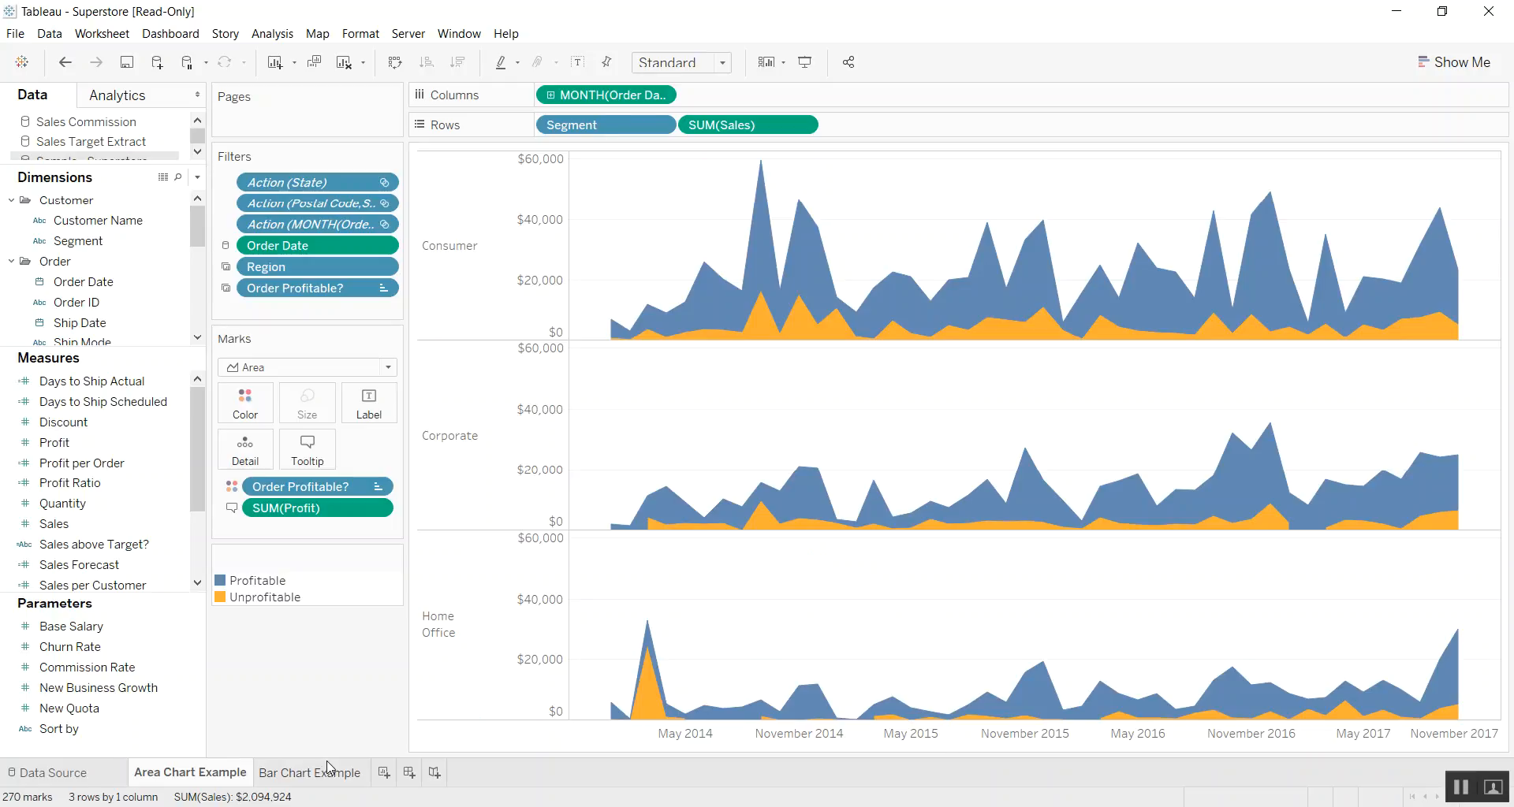
On the Area Chart Example sheet, set Analysis > Stack Marks to Off
left_click(310, 772)
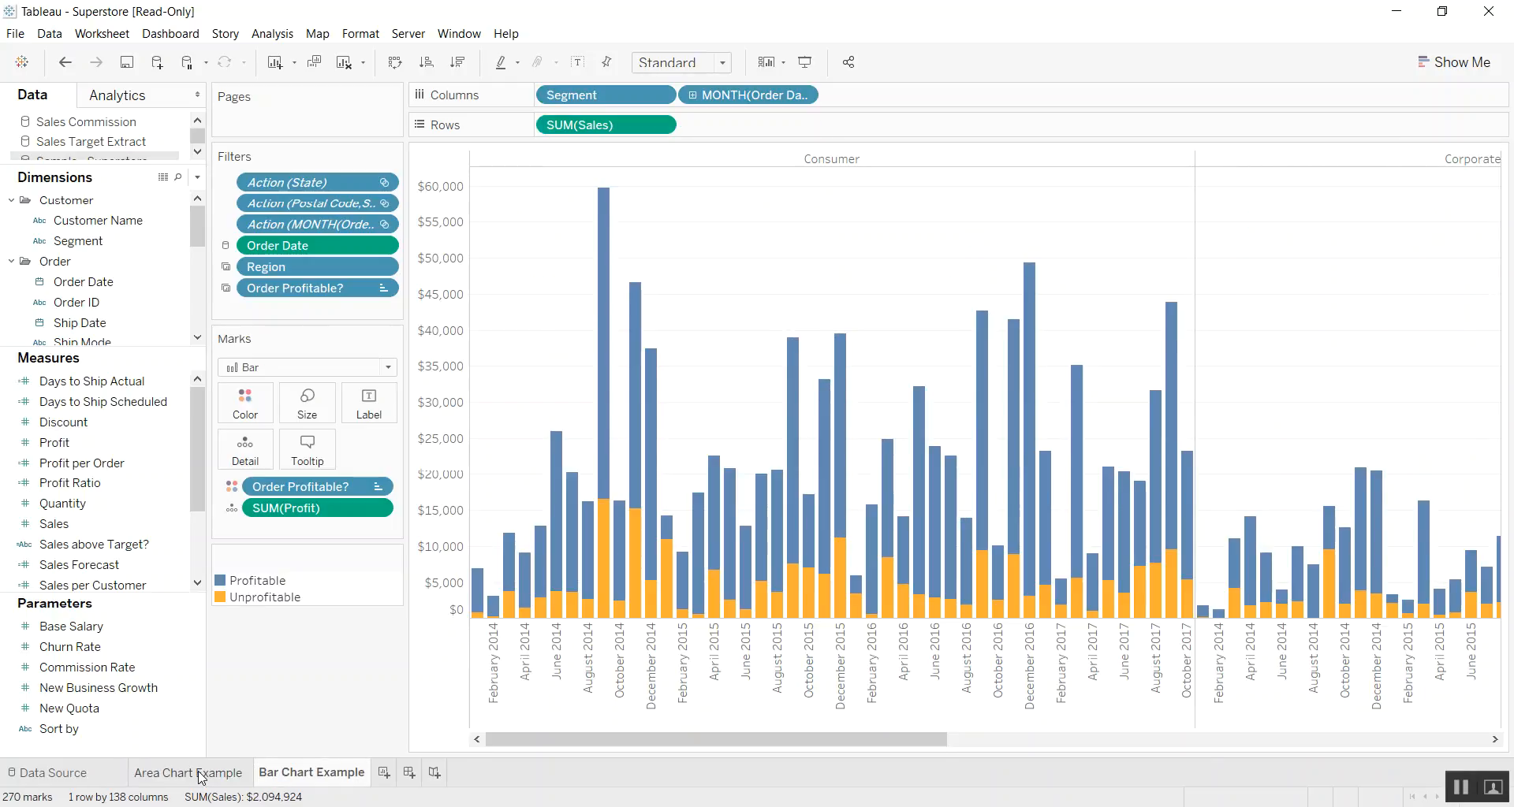
left_click(190, 772)
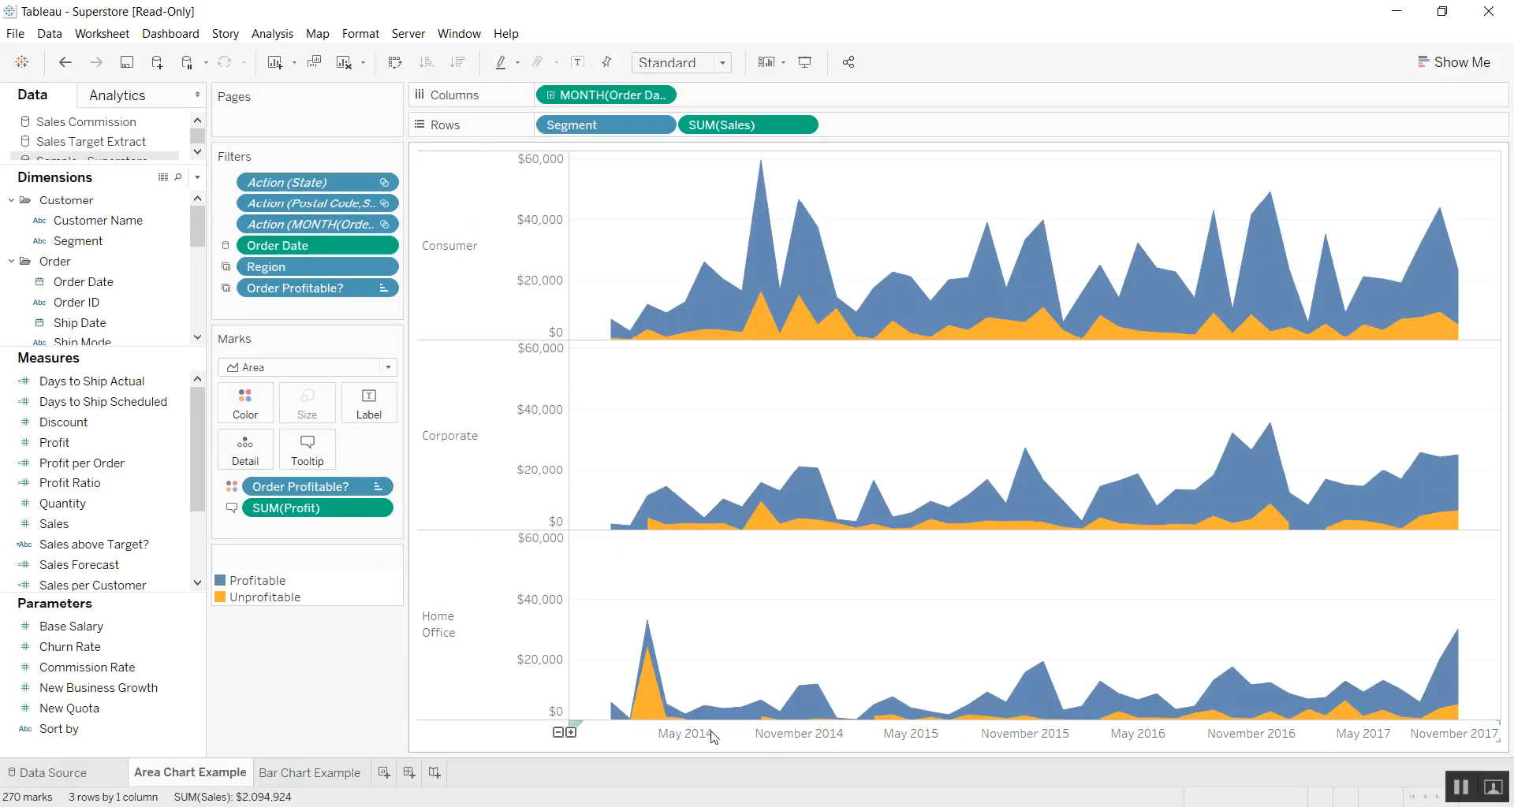
mouse_move(644, 709)
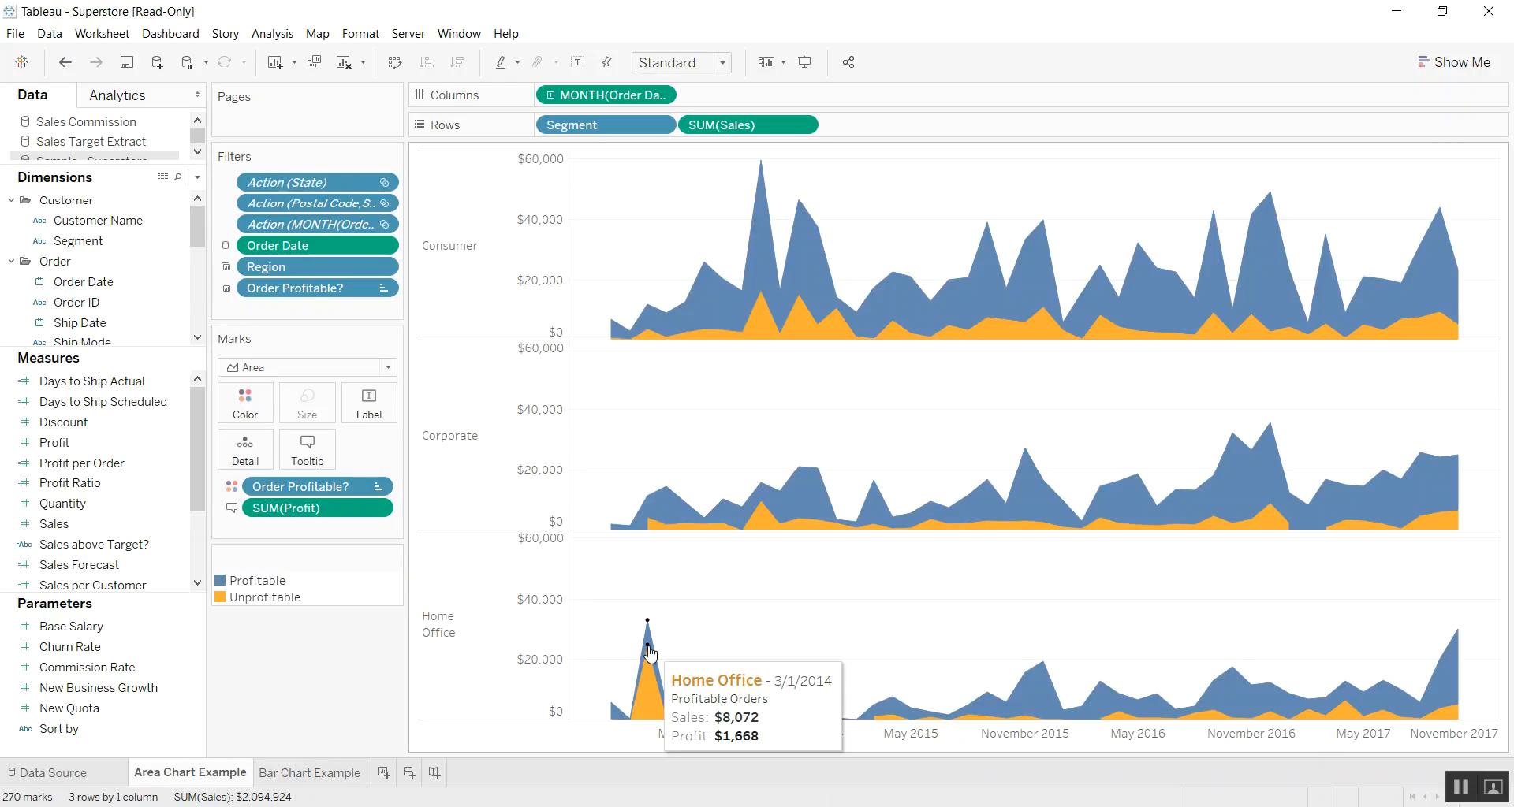
mouse_move(649, 624)
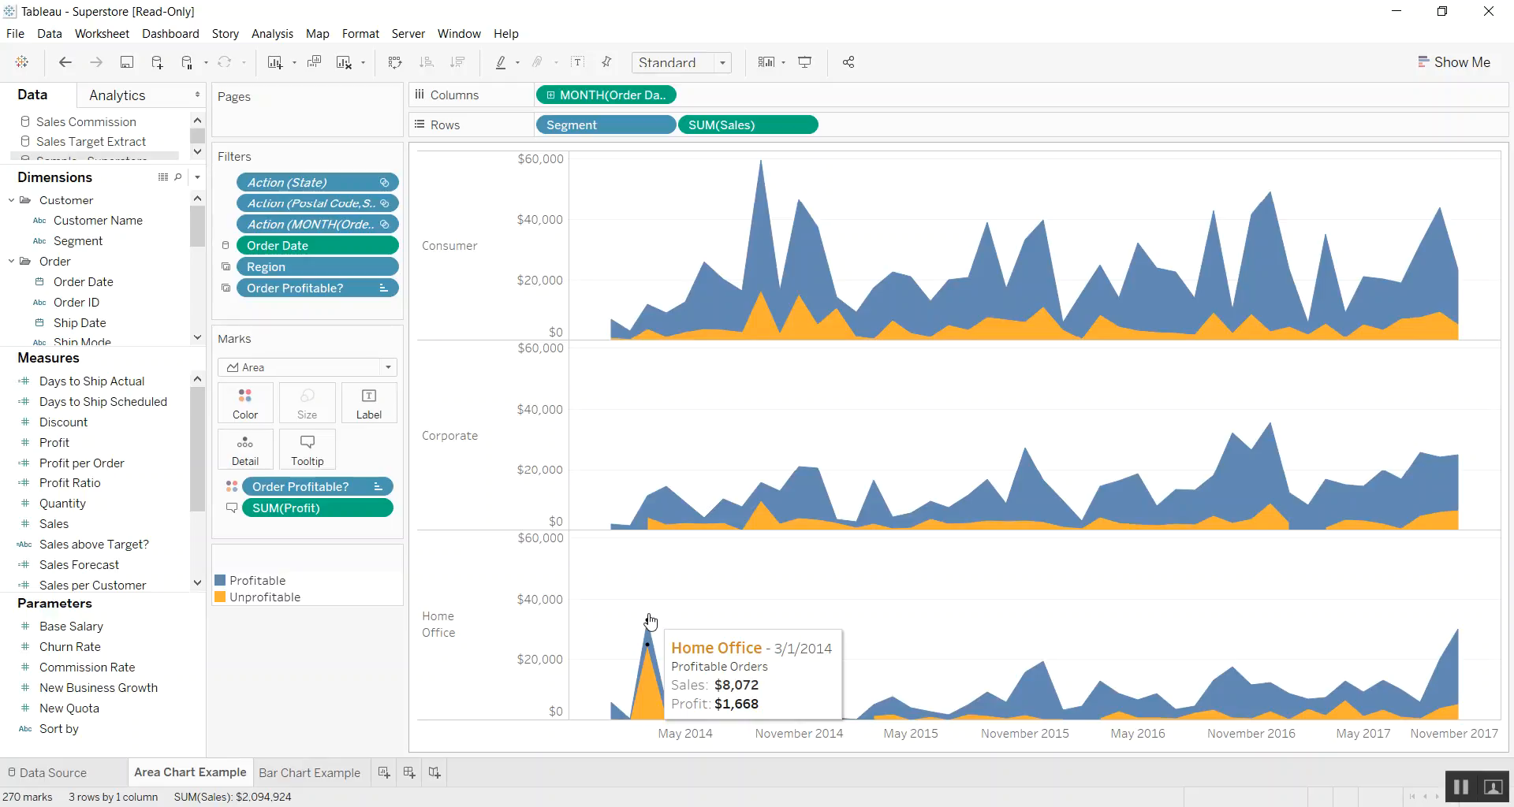
mouse_move(386, 641)
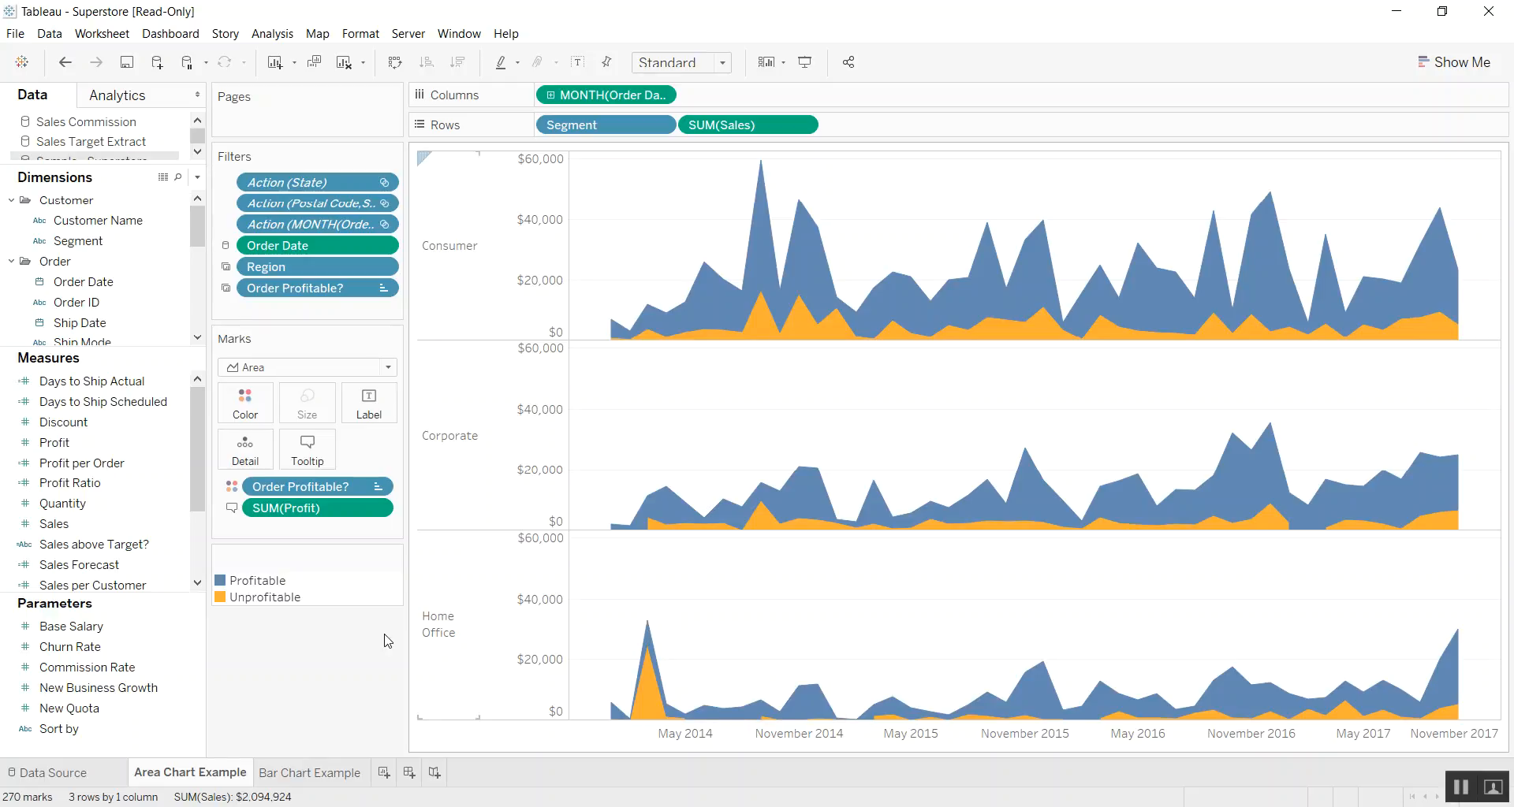
mouse_move(393, 691)
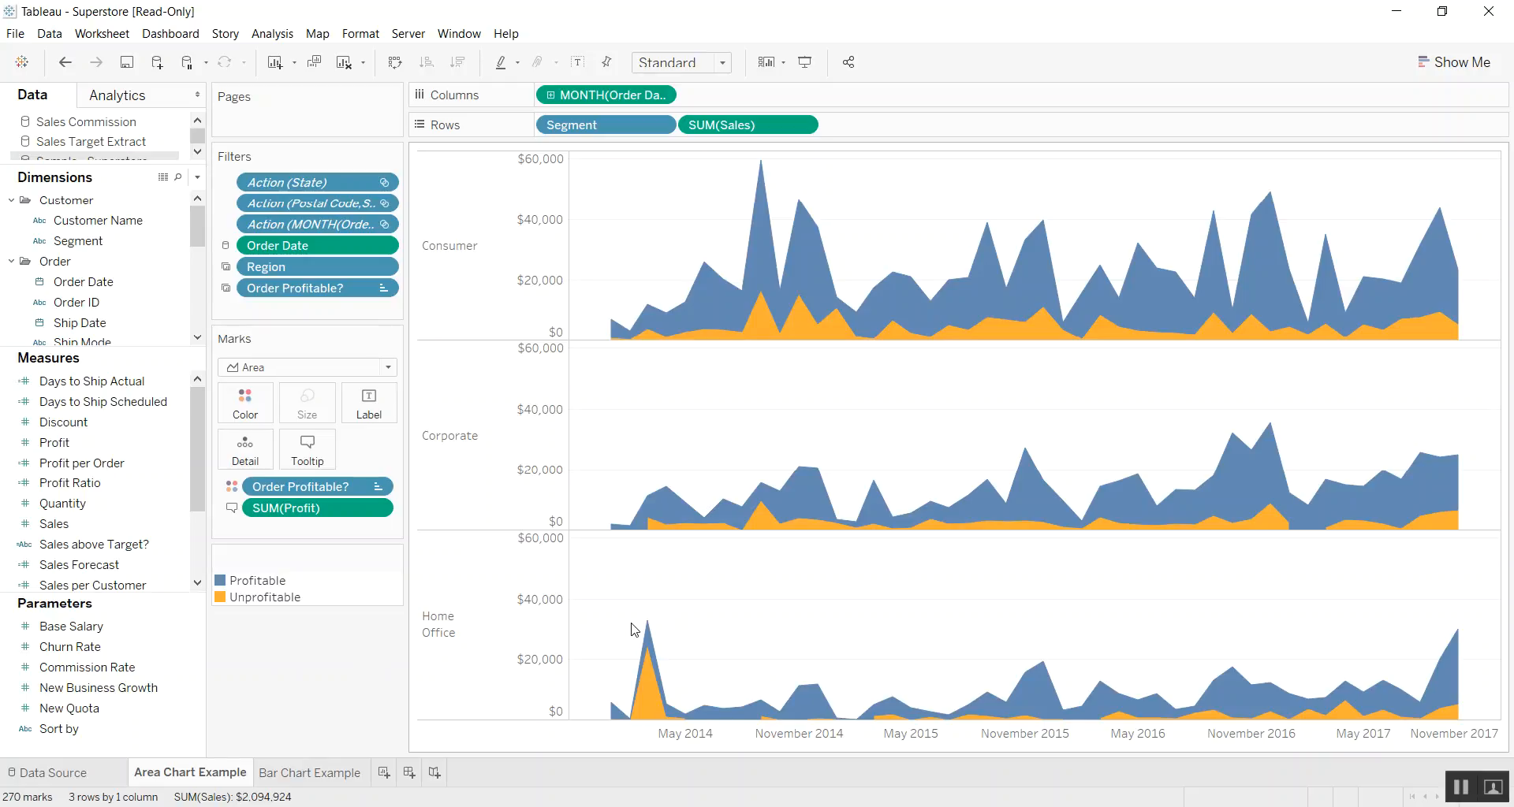
mouse_move(647, 626)
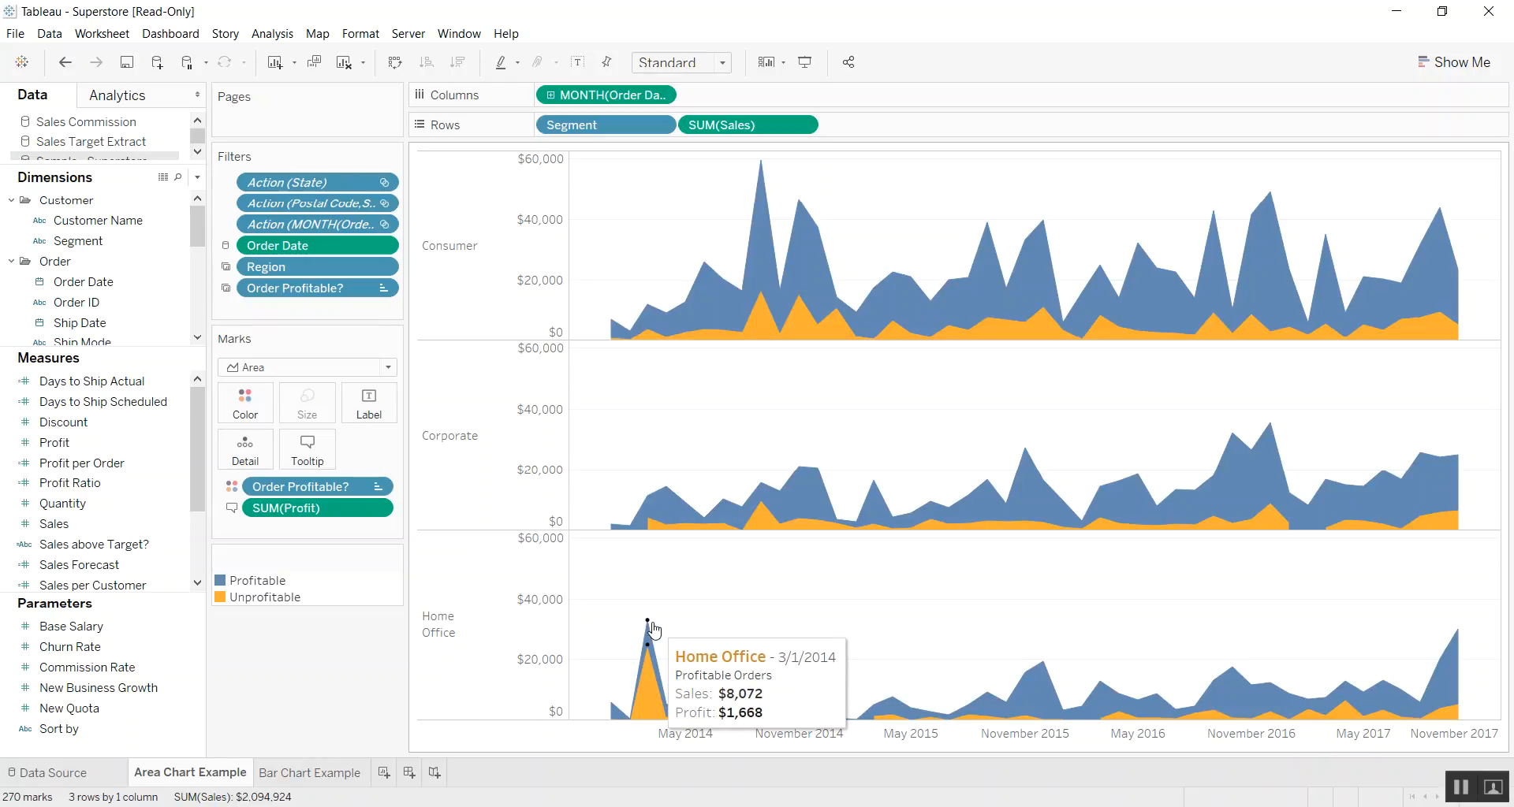
mouse_move(543, 630)
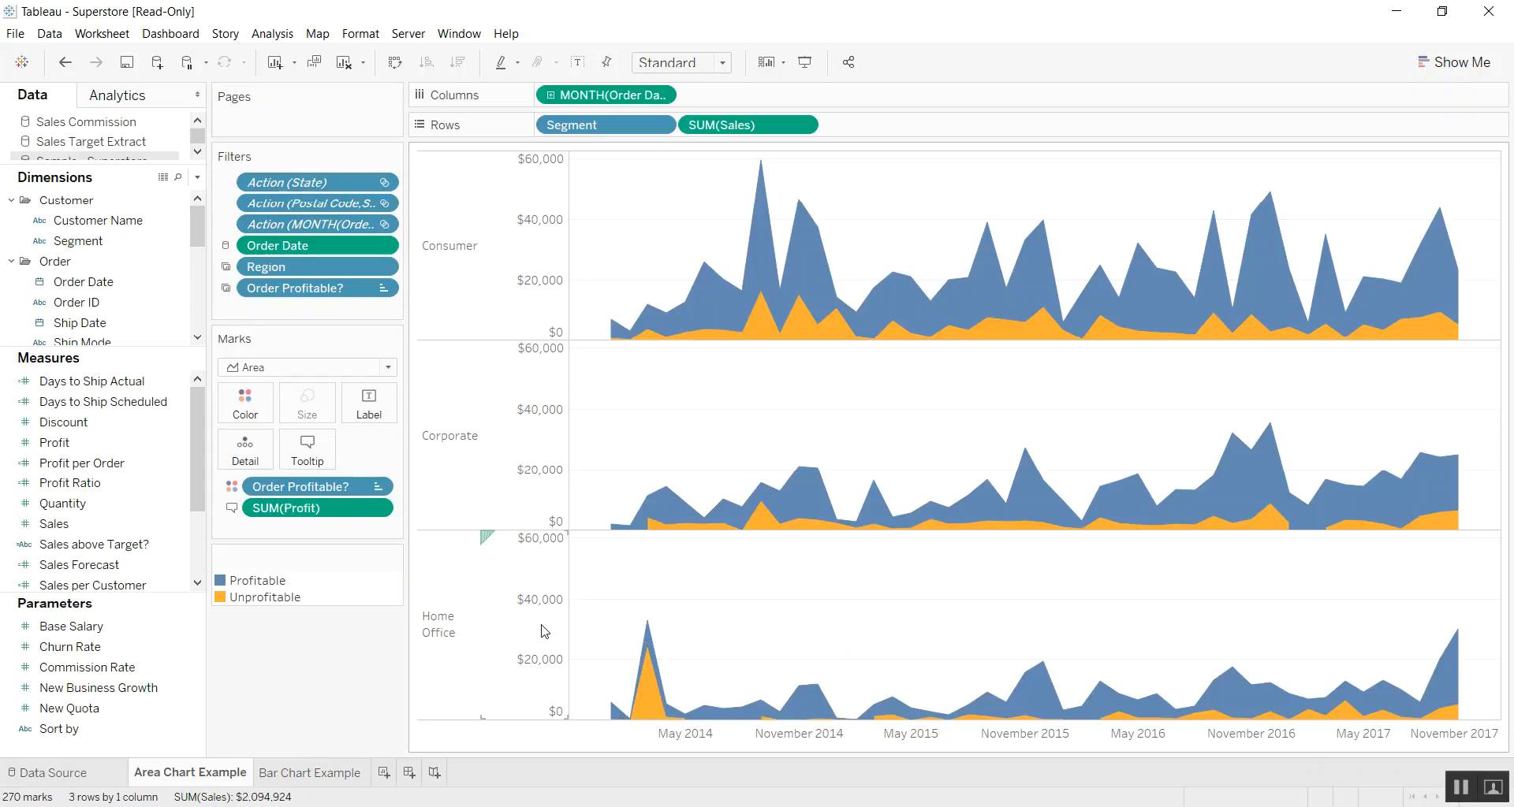
mouse_move(562, 620)
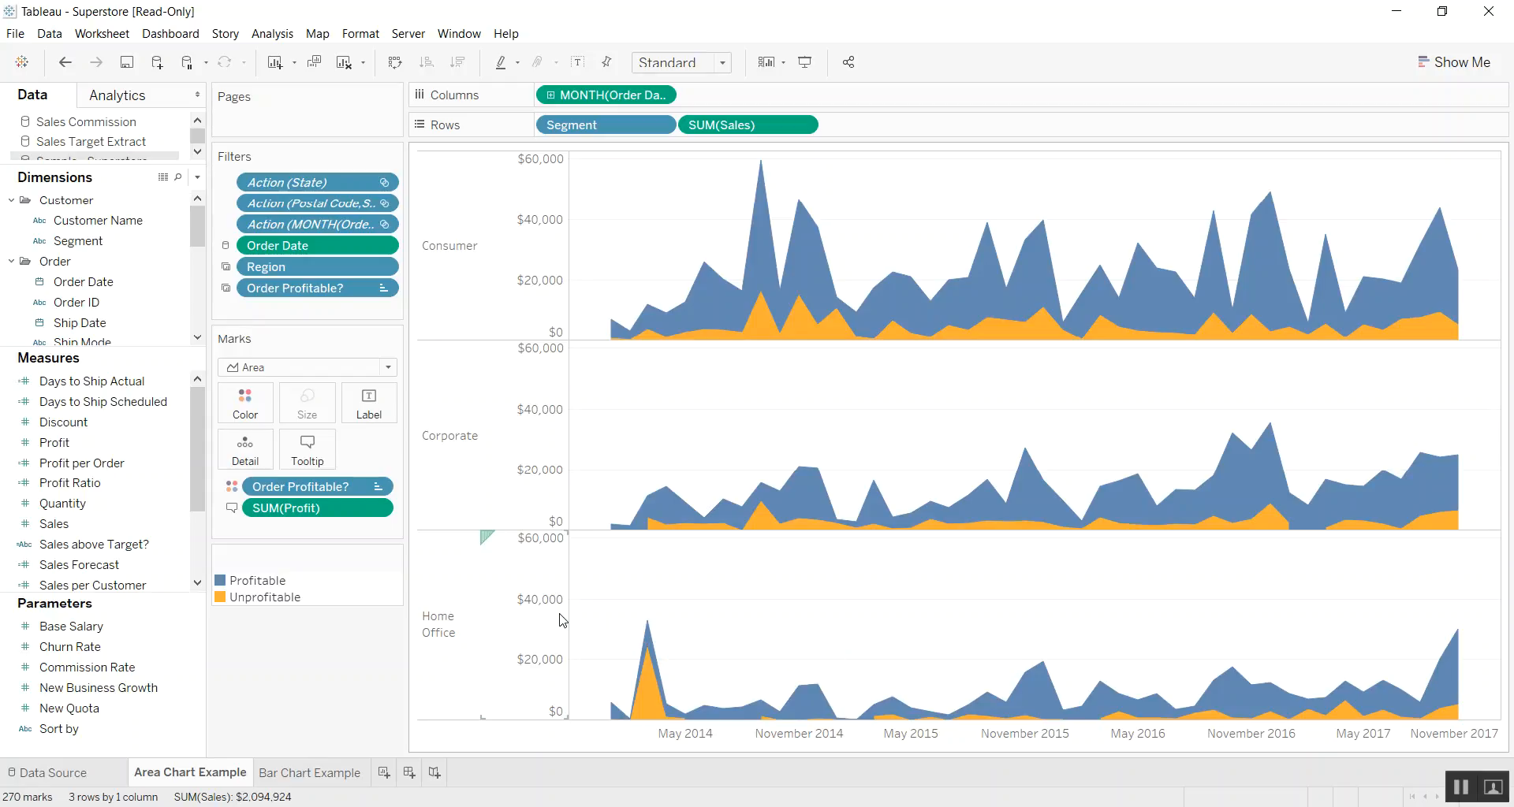
mouse_move(567, 621)
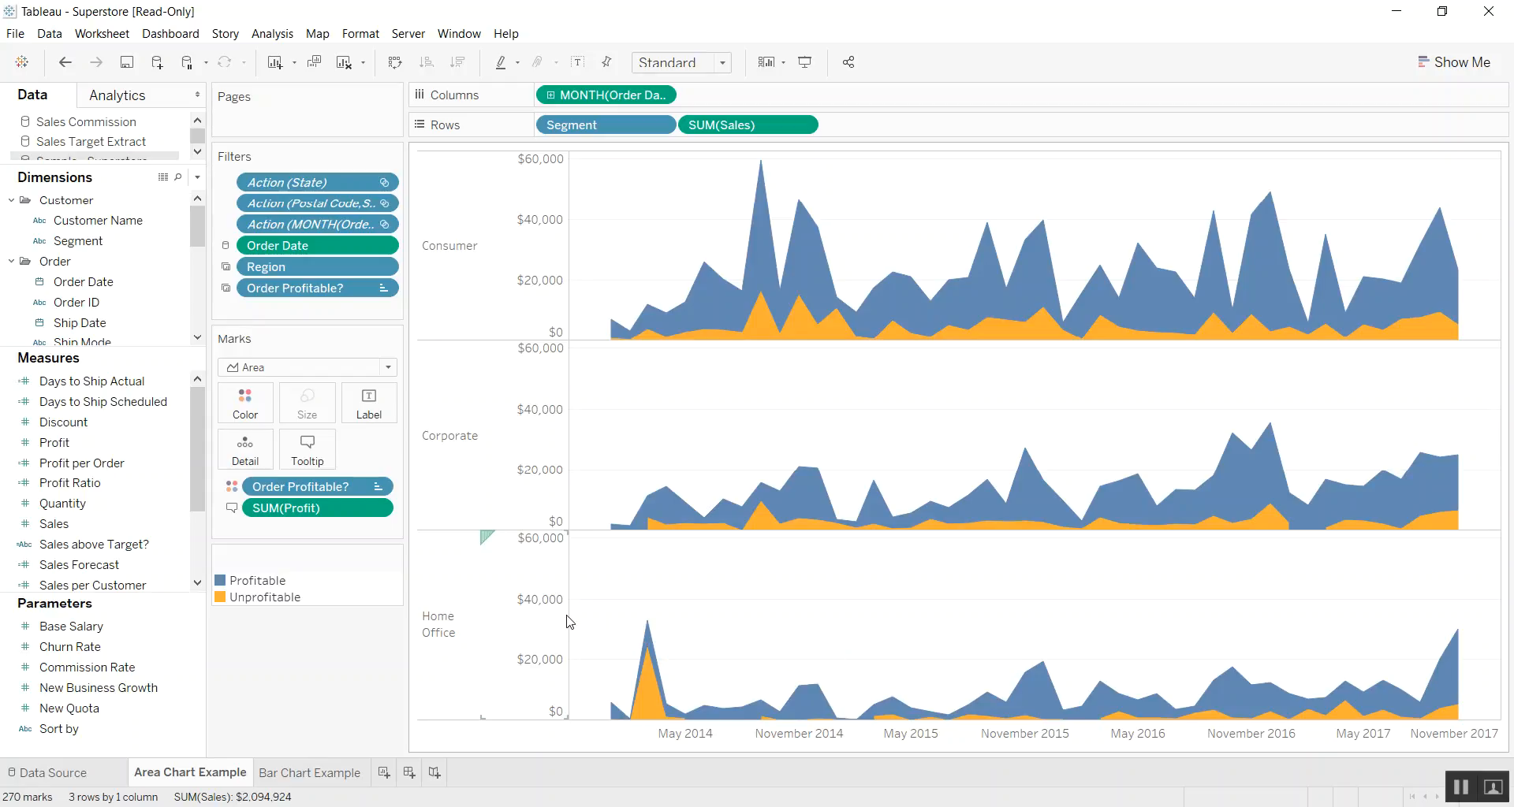
mouse_move(699, 589)
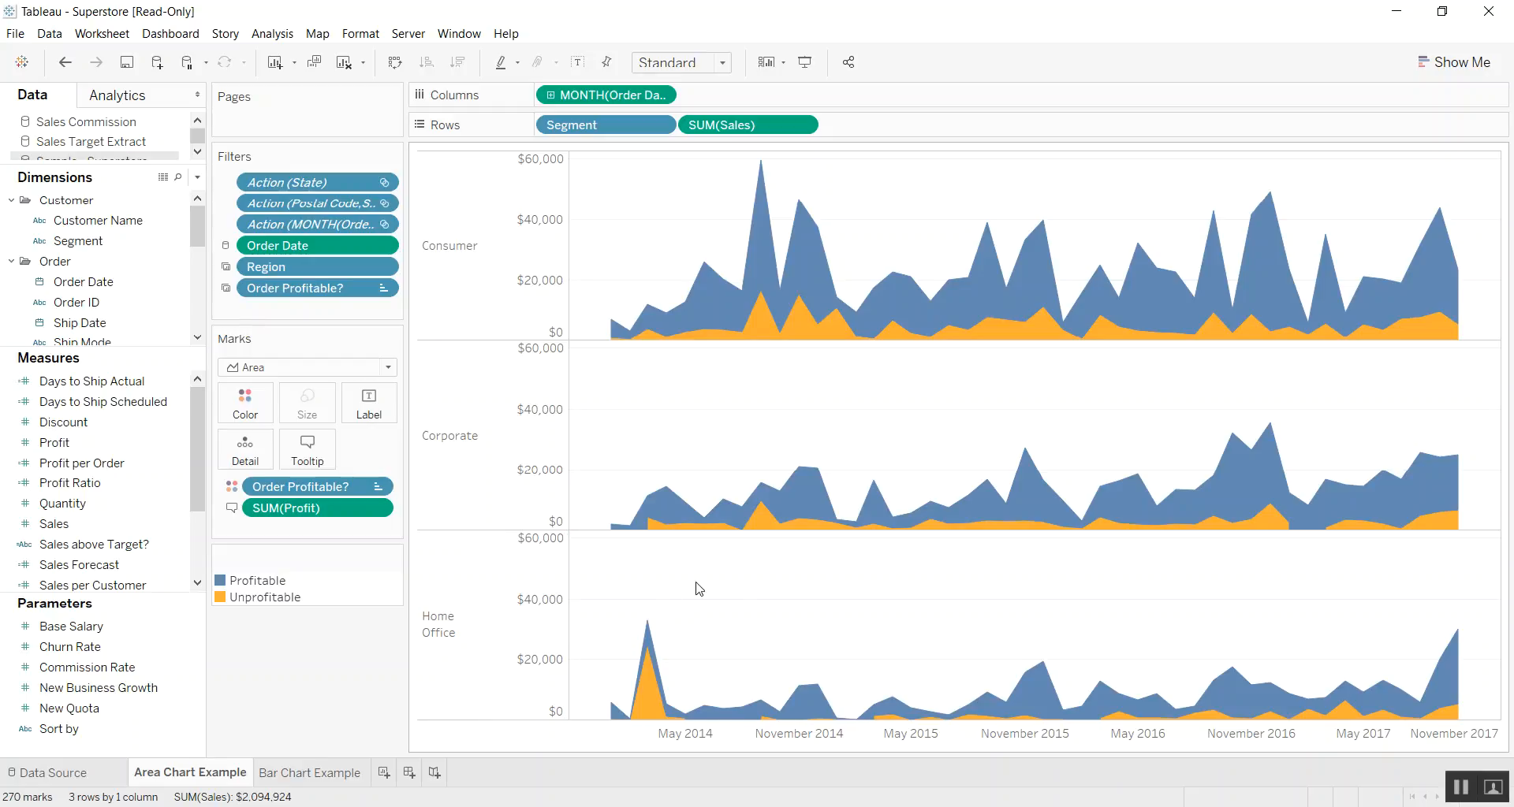
mouse_move(299, 665)
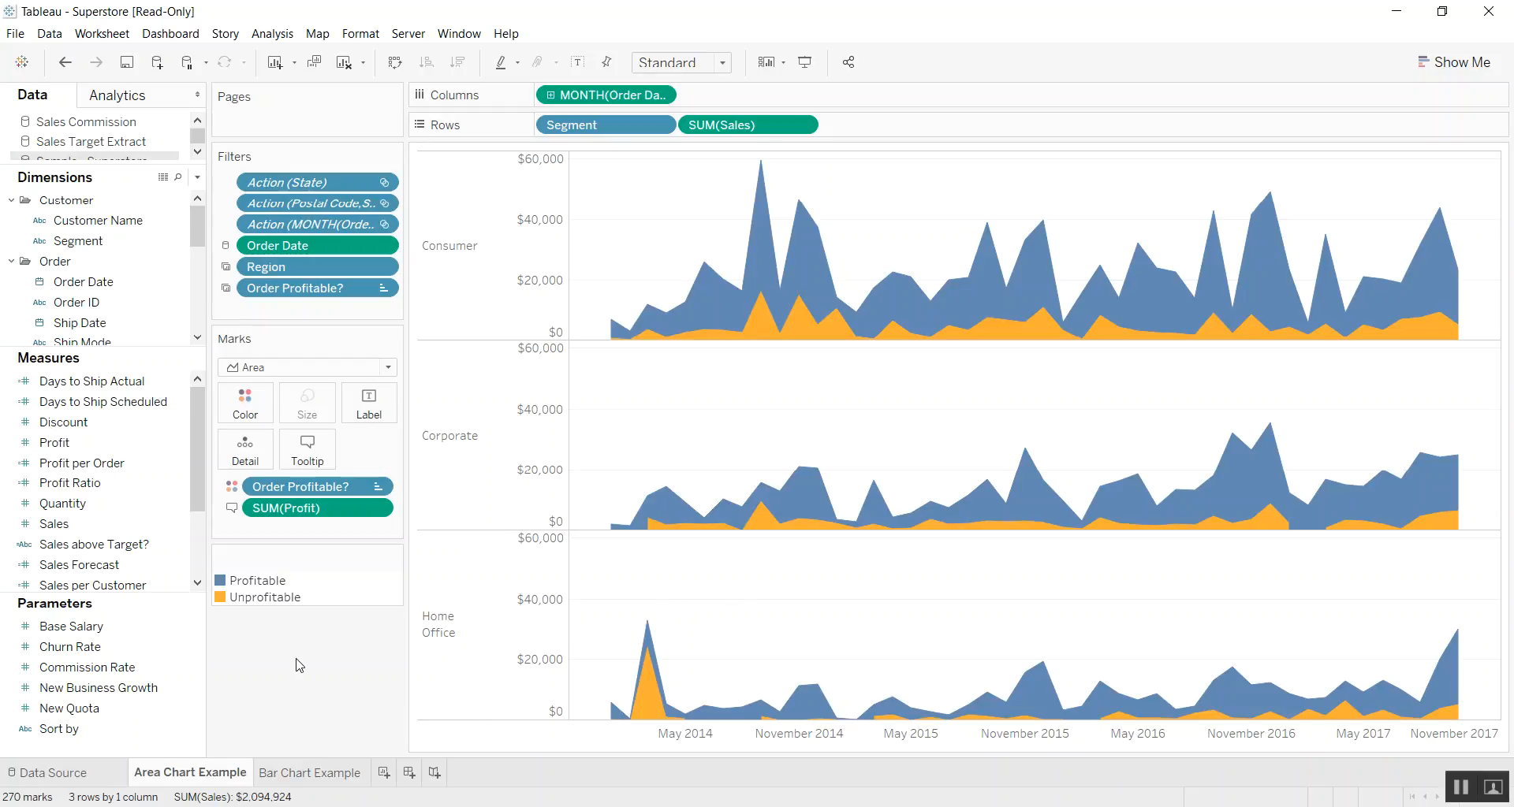
mouse_move(791, 464)
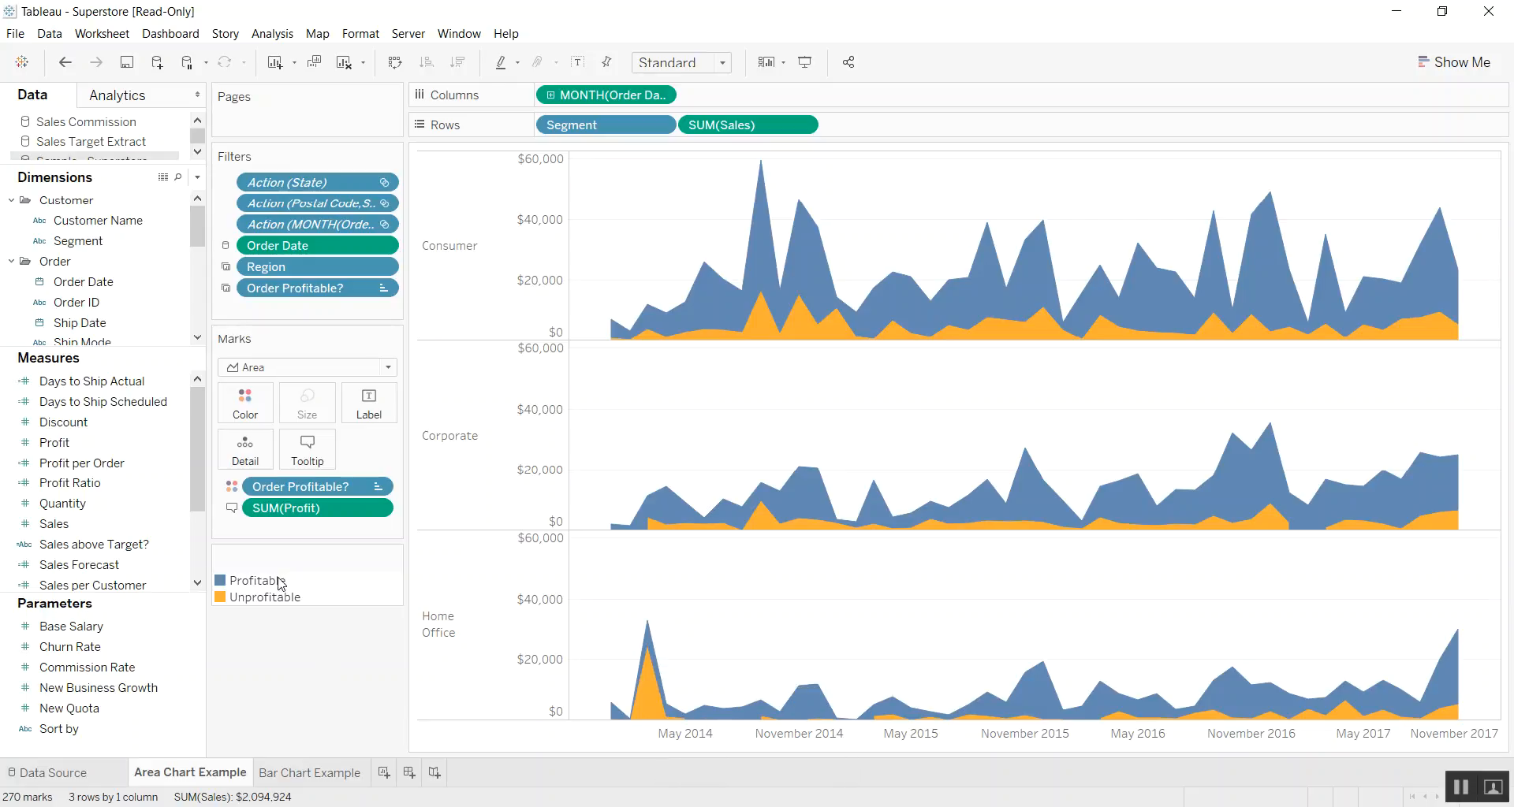
mouse_move(647, 692)
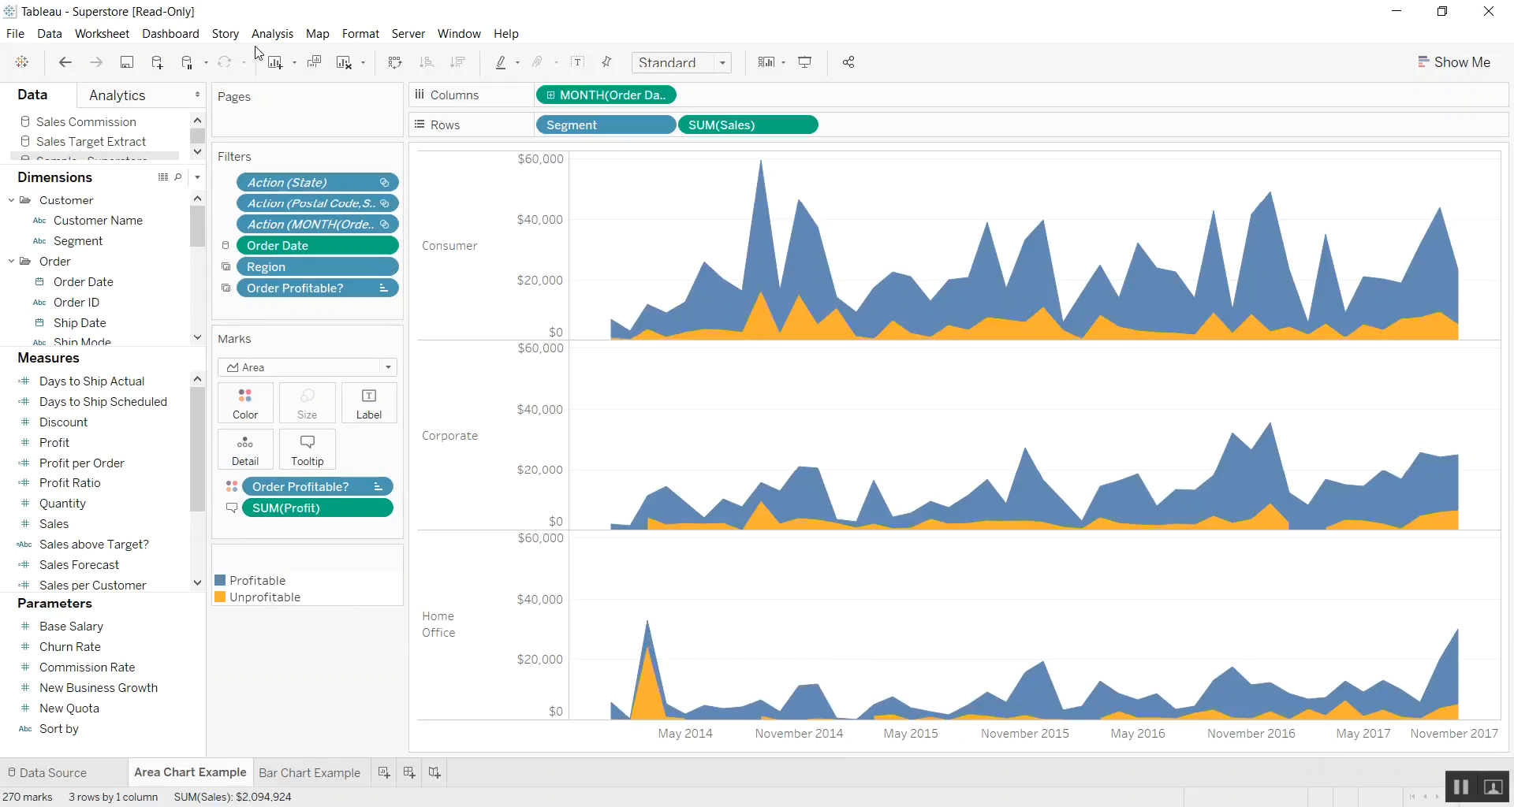
left_click(272, 33)
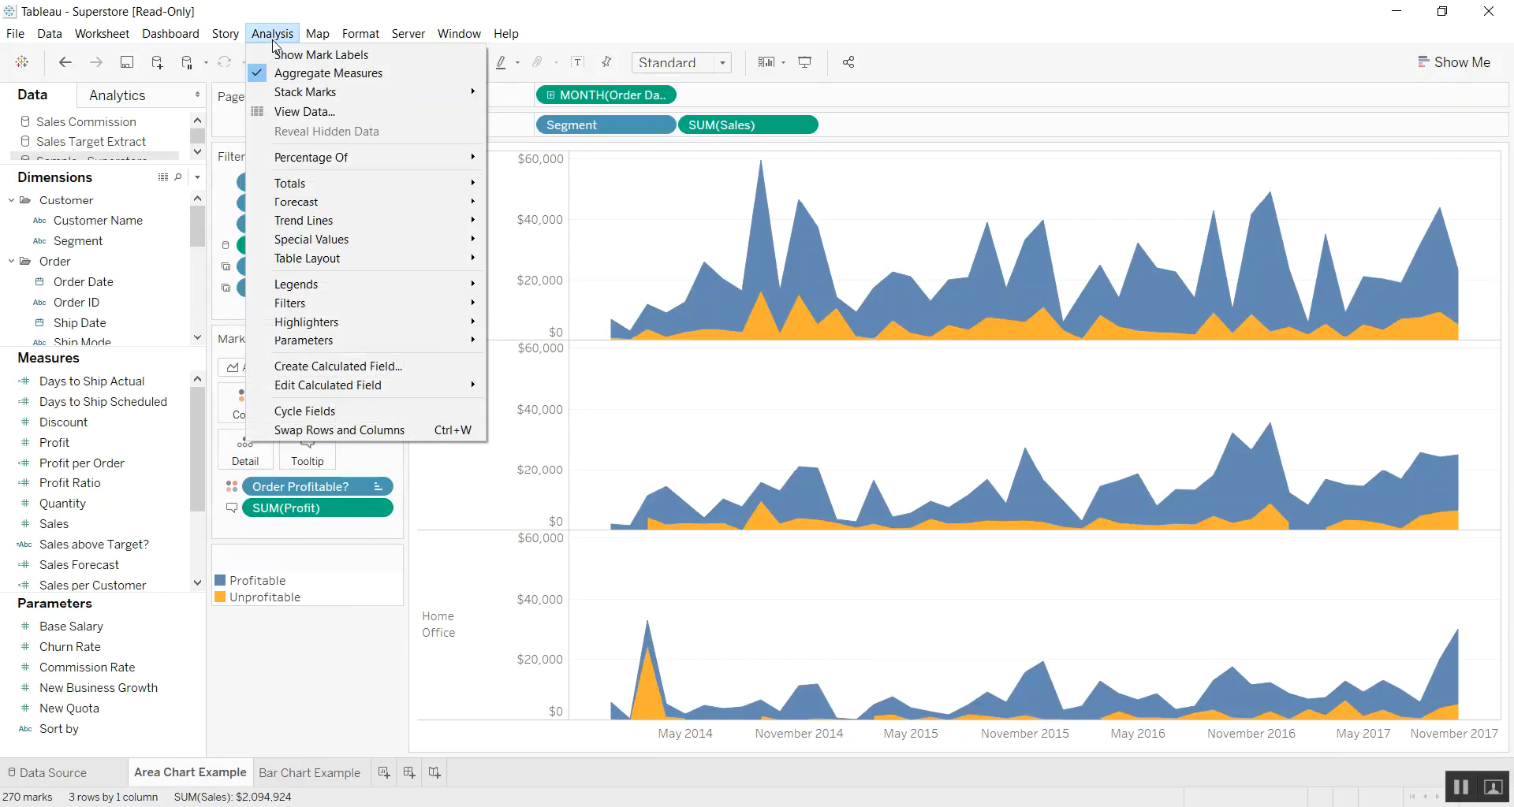
mouse_move(306, 92)
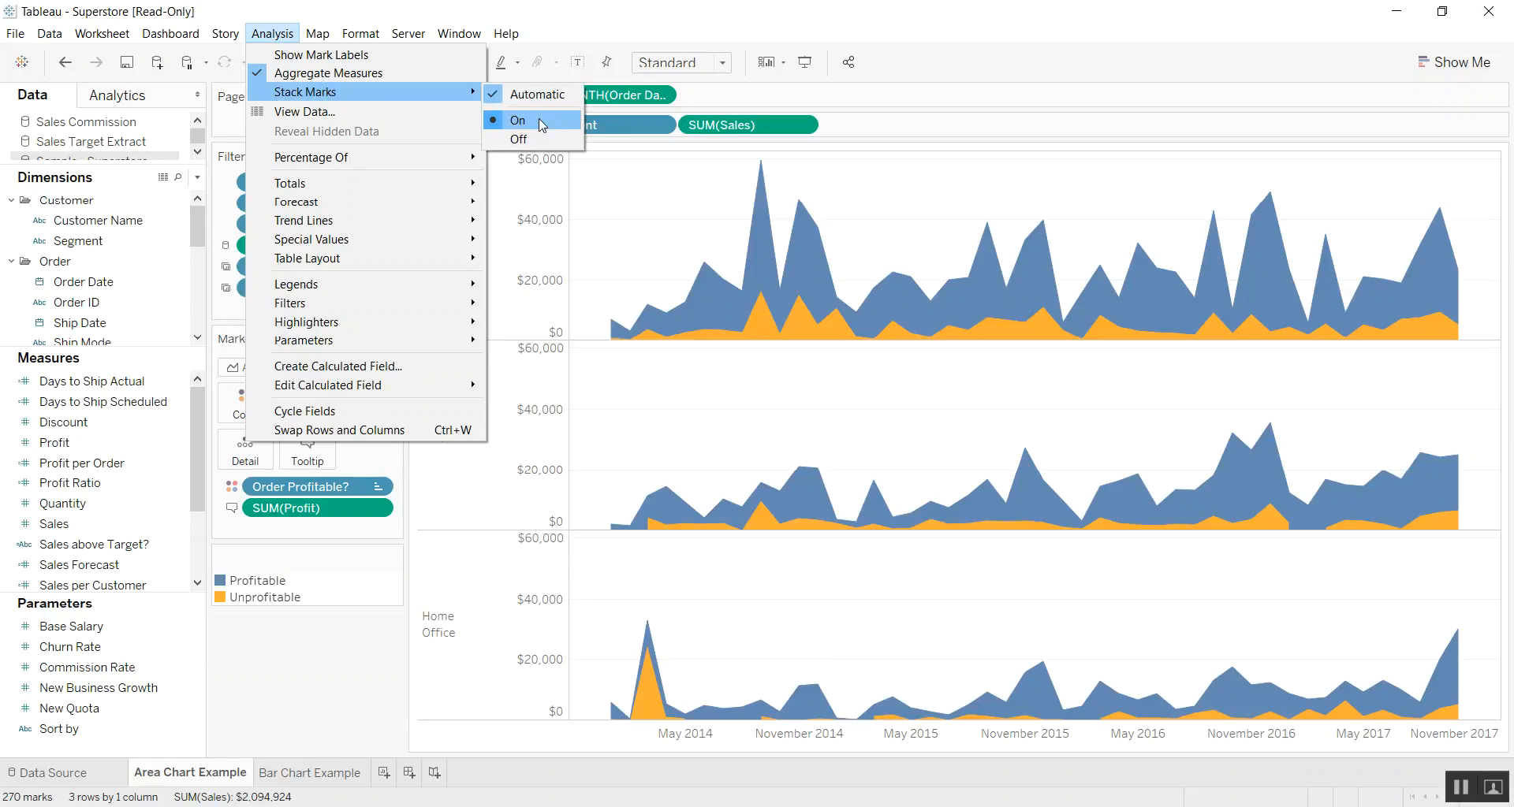
left_click(519, 120)
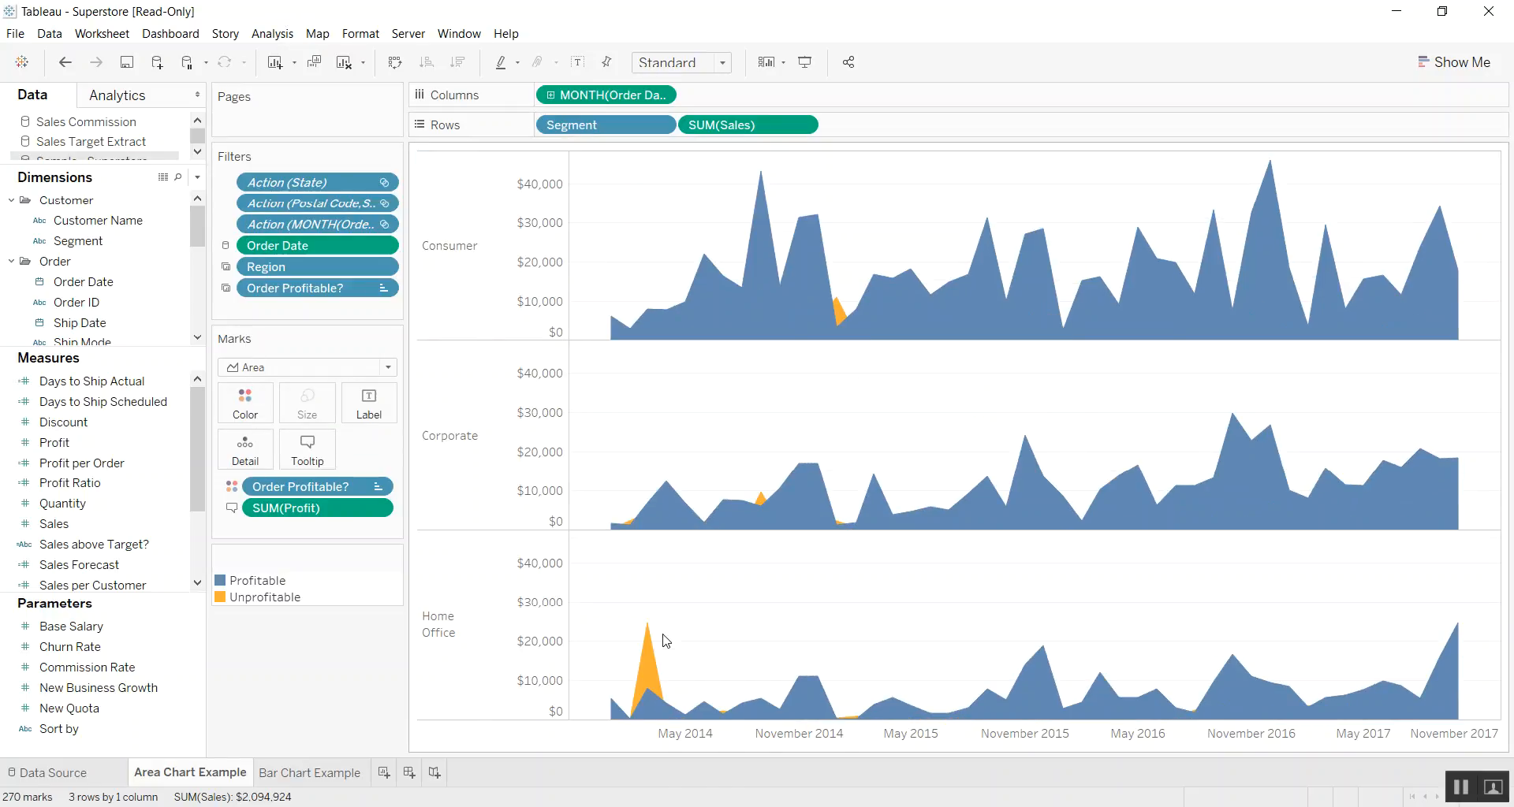
mouse_move(645, 691)
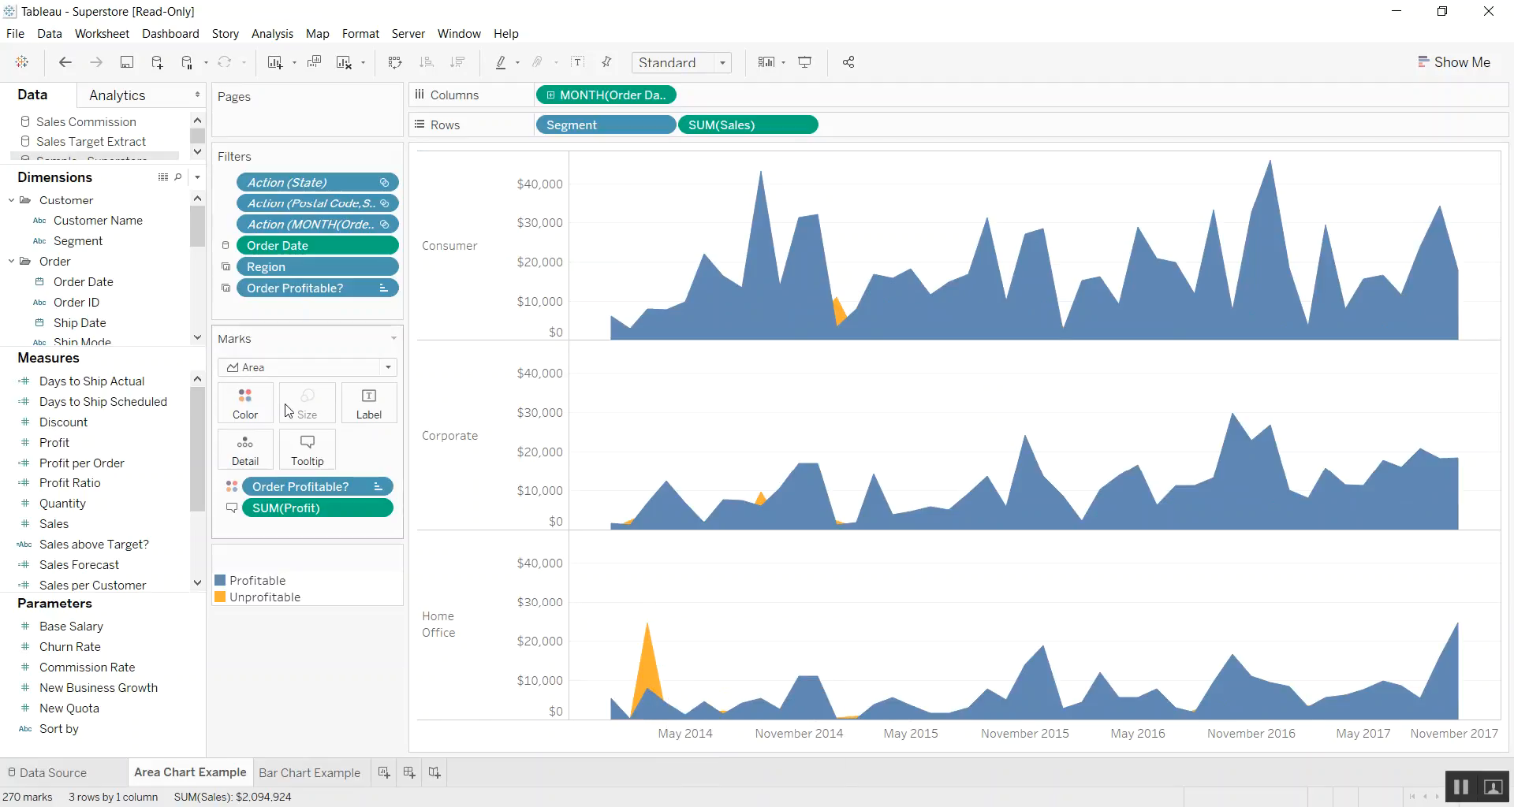
Set the area colours to about 68% opacity with a dark outline
left_click(245, 403)
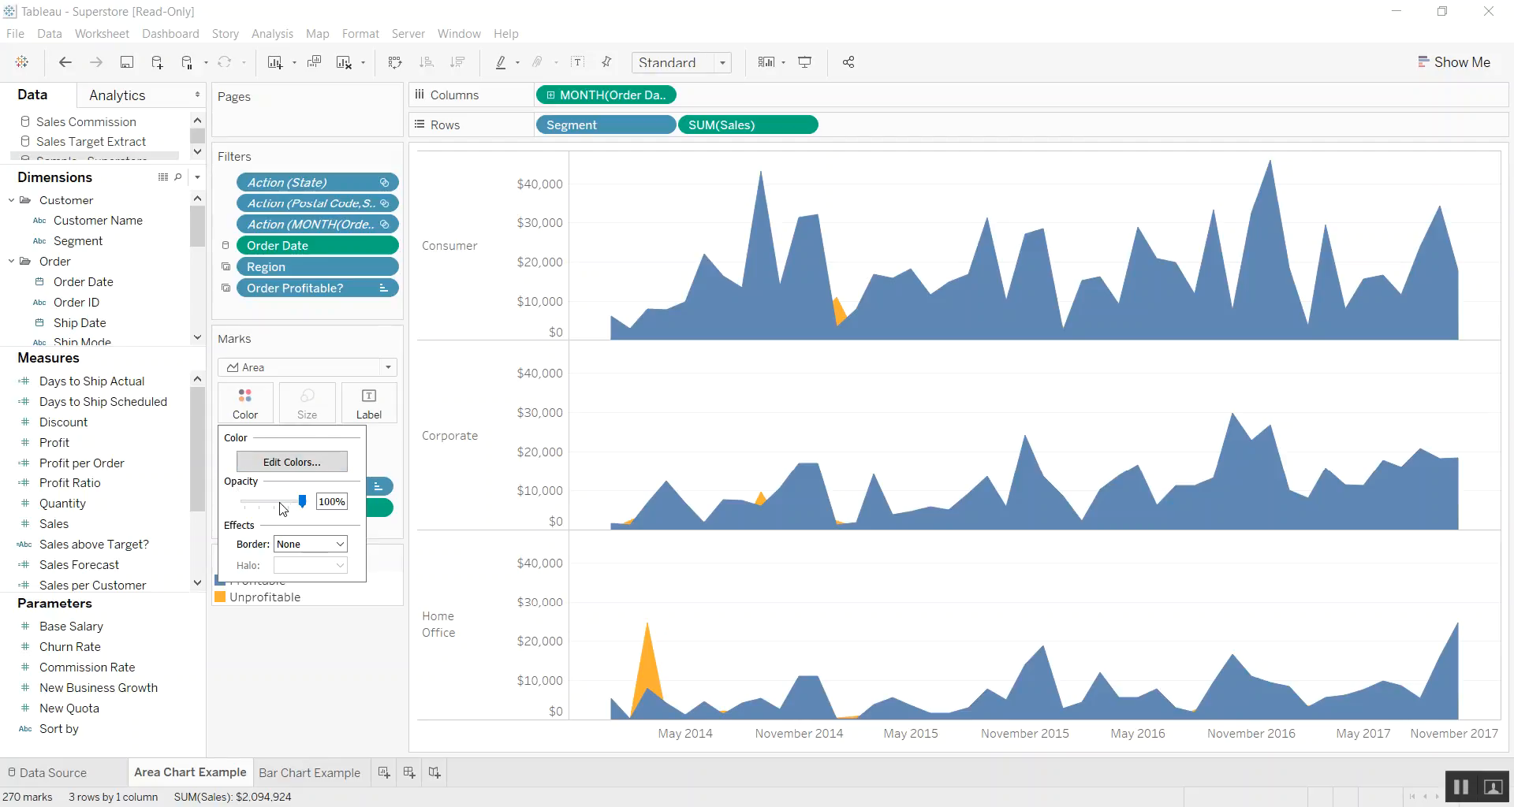
left_click_drag(300, 502, 273, 502)
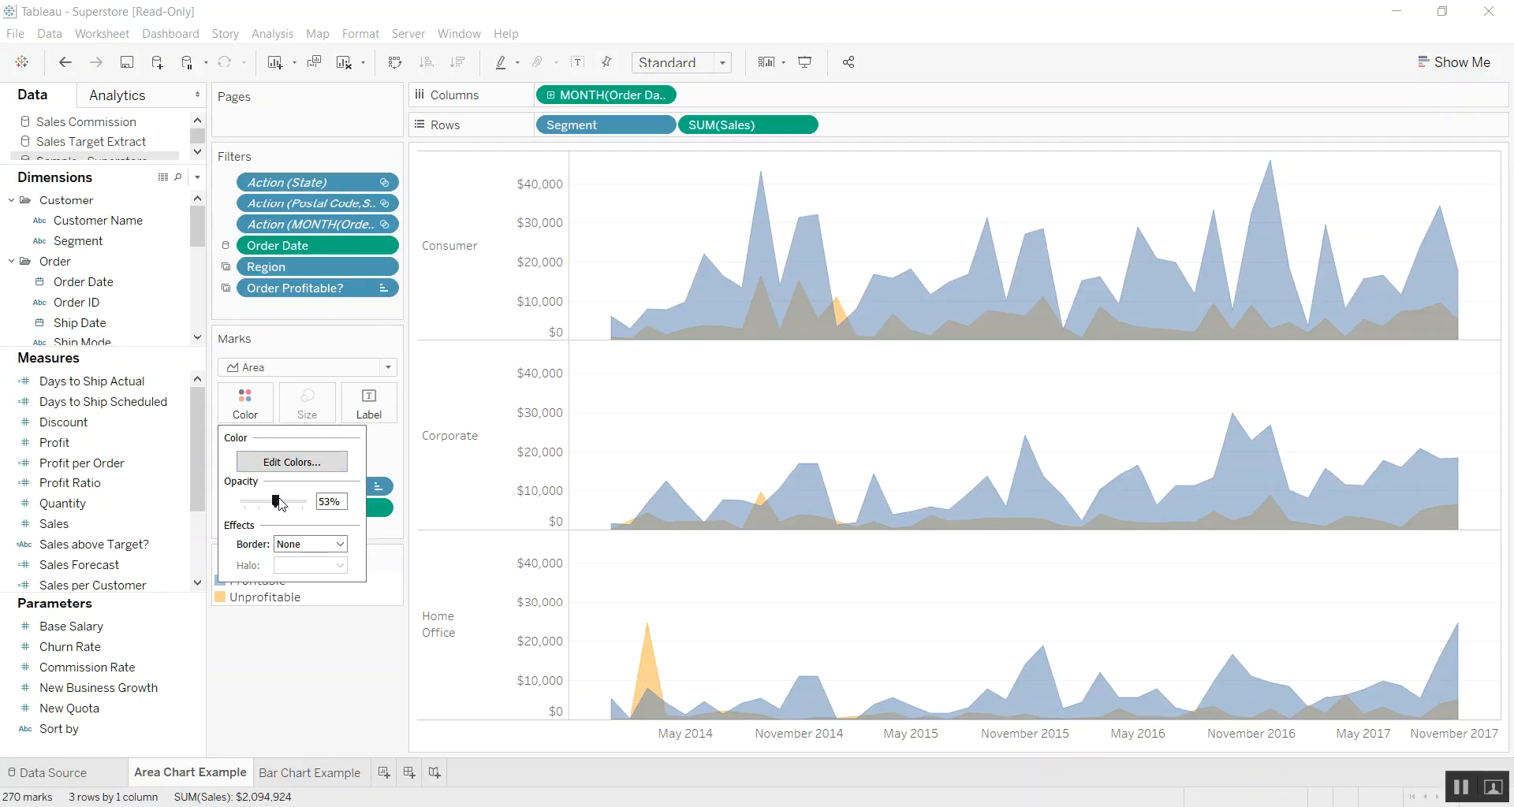
left_click_drag(263, 501, 283, 501)
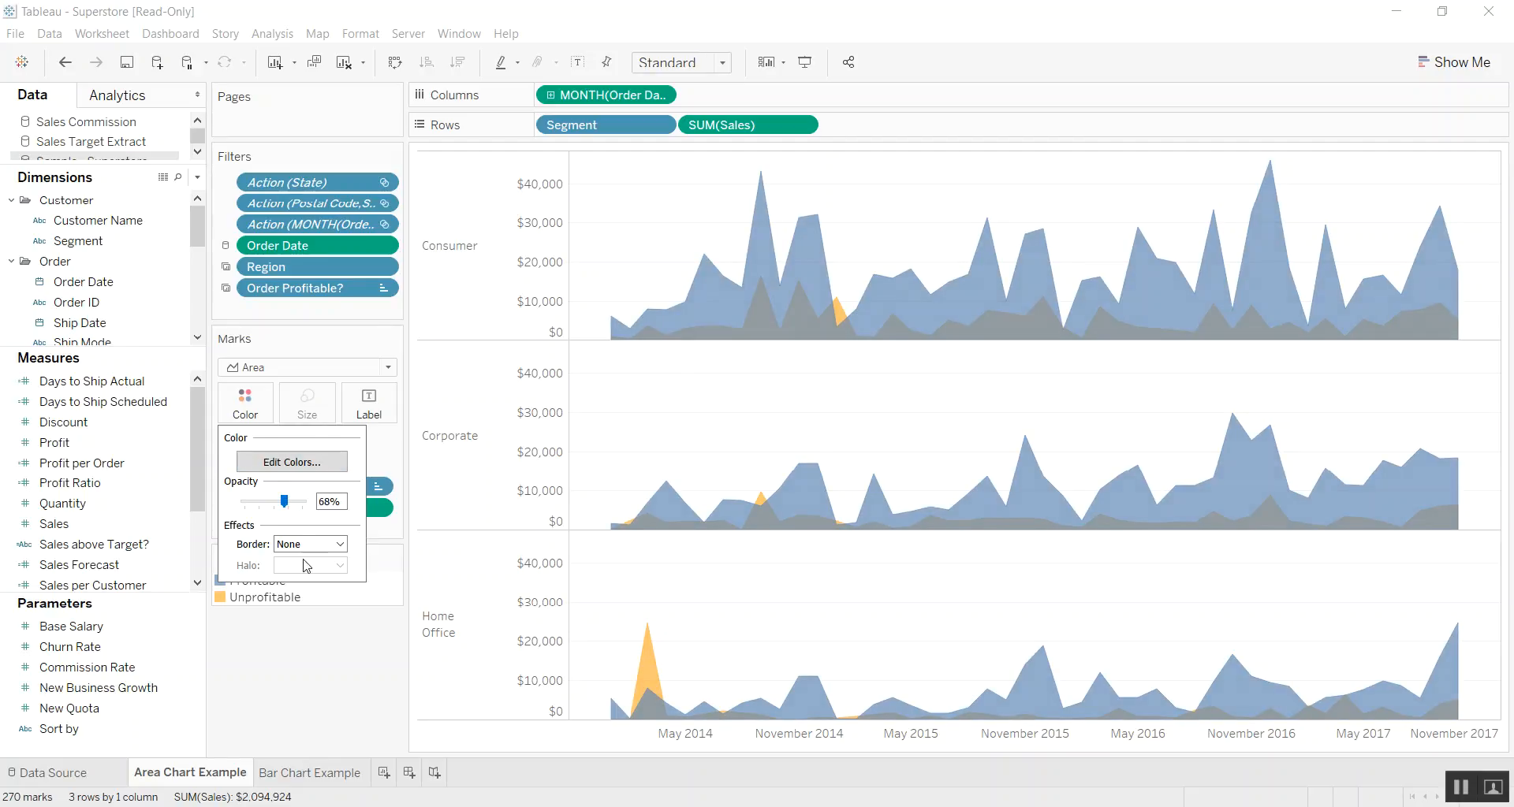
left_click(309, 544)
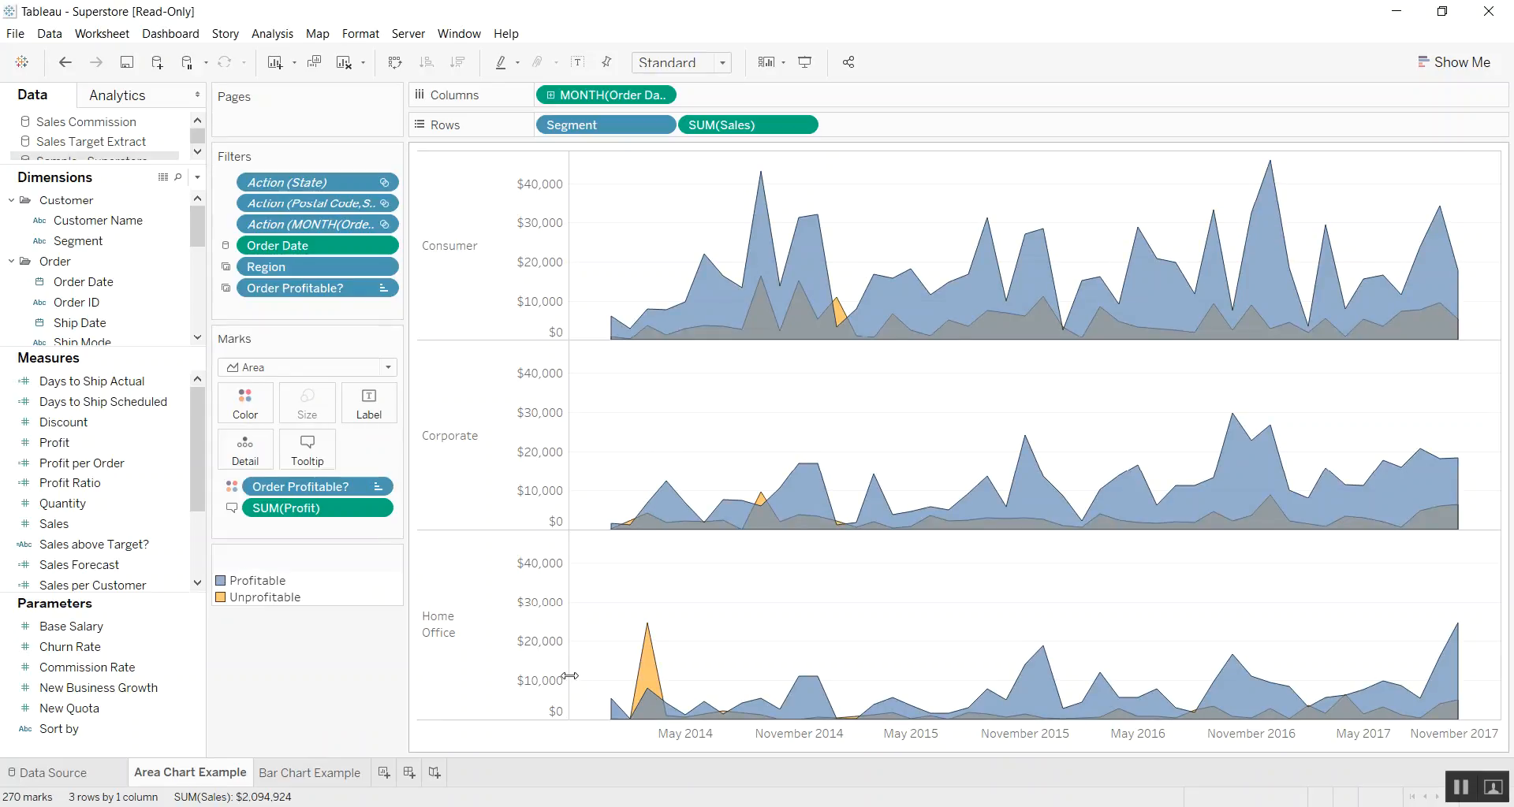
mouse_move(305, 699)
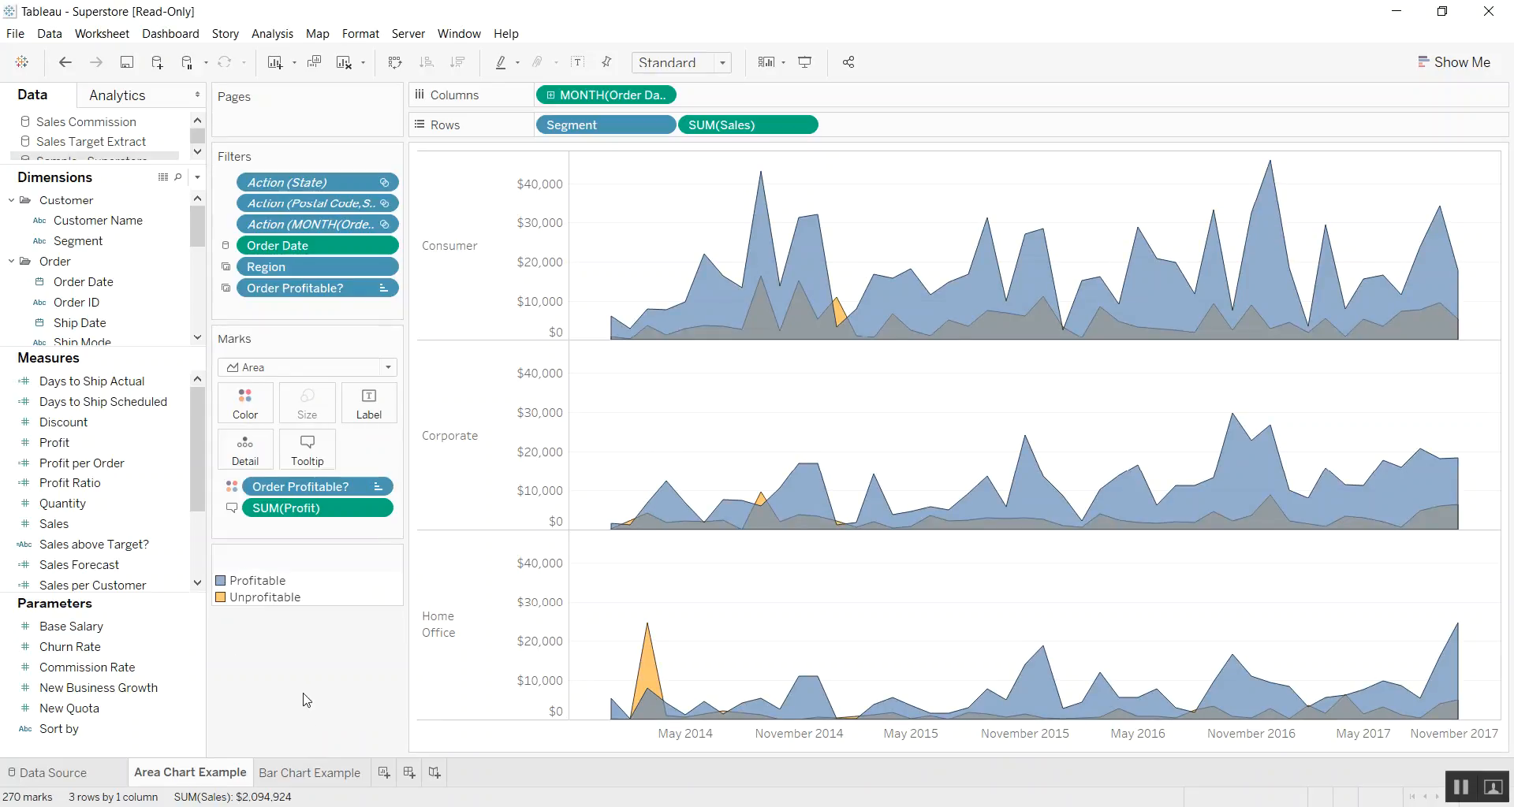
left_click(311, 772)
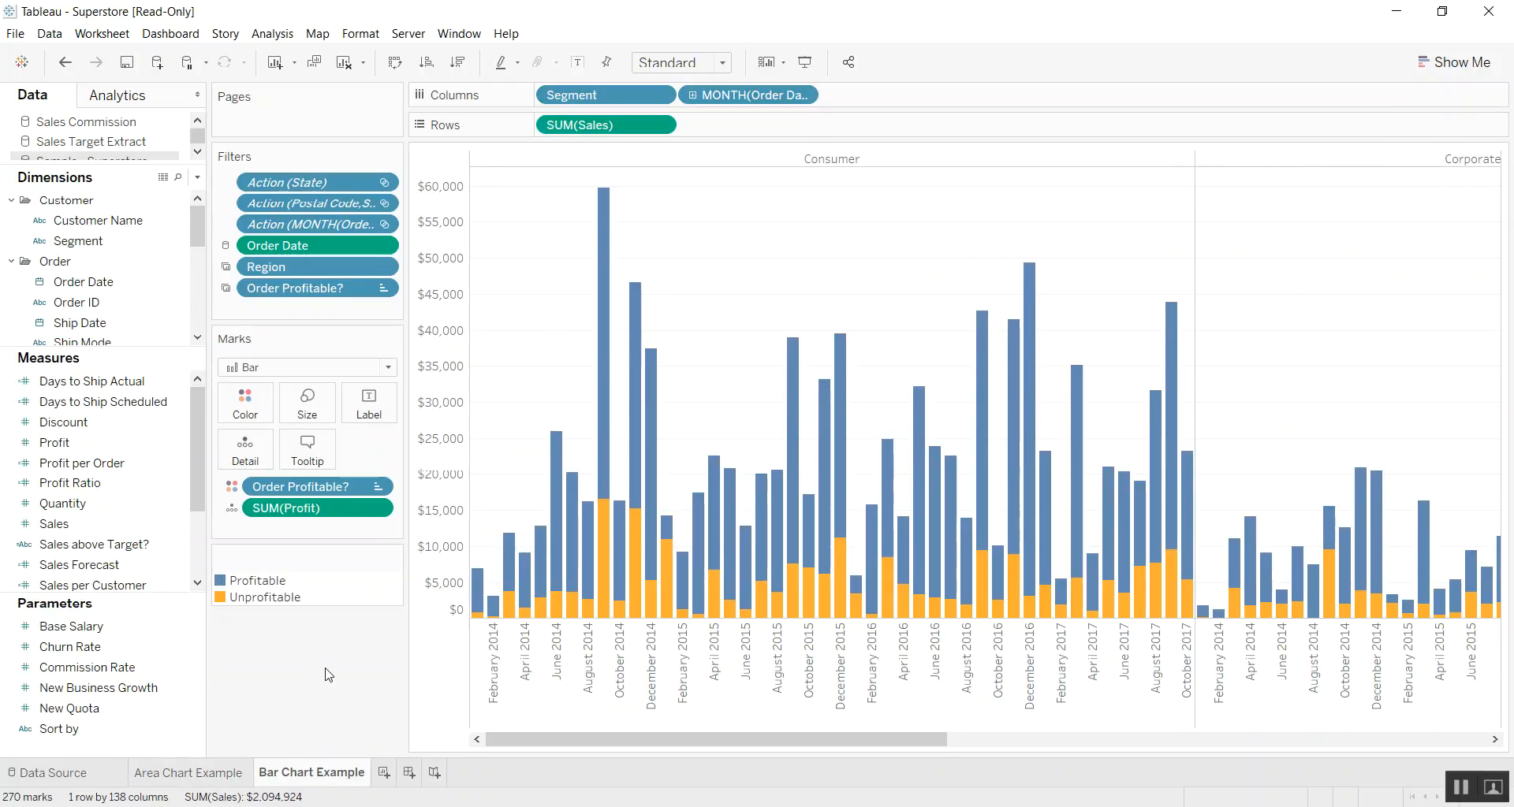
Set Stack Marks to Off for the bar chart so bars overlap from zero
left_click(271, 33)
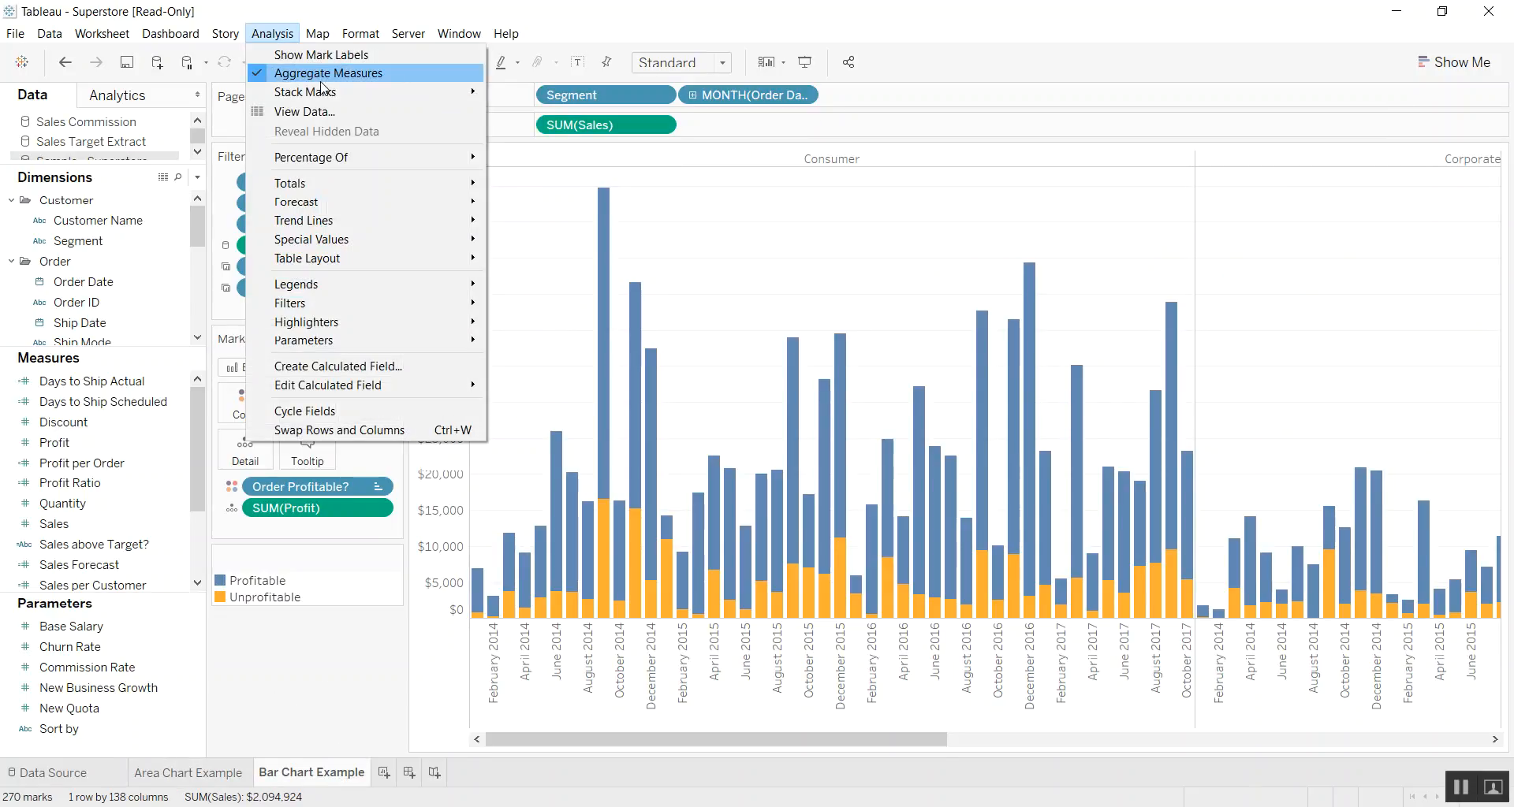
mouse_move(305, 92)
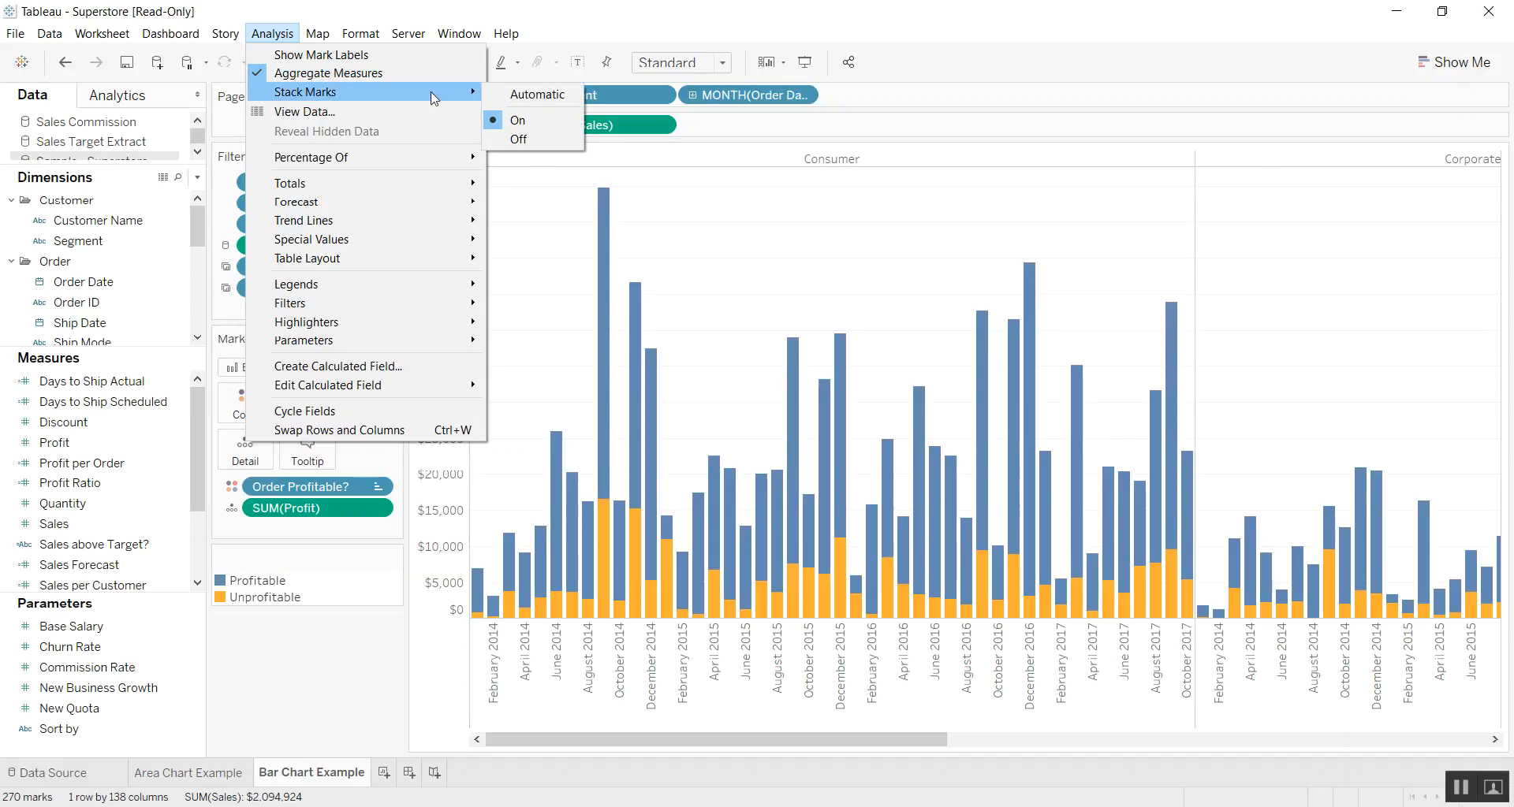
left_click(517, 140)
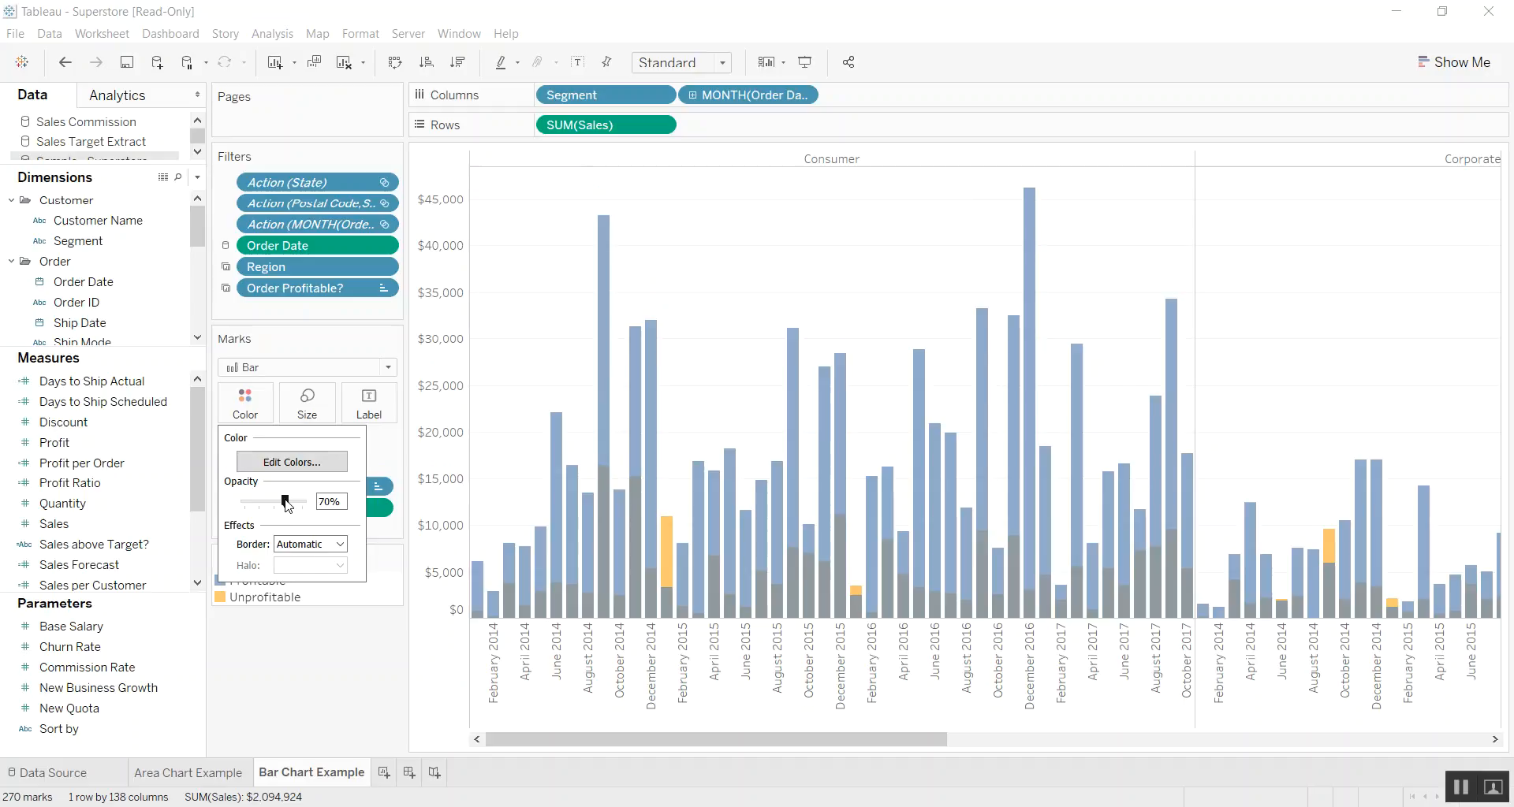
Give the bars a dark grey border in the Color settings
left_click(339, 544)
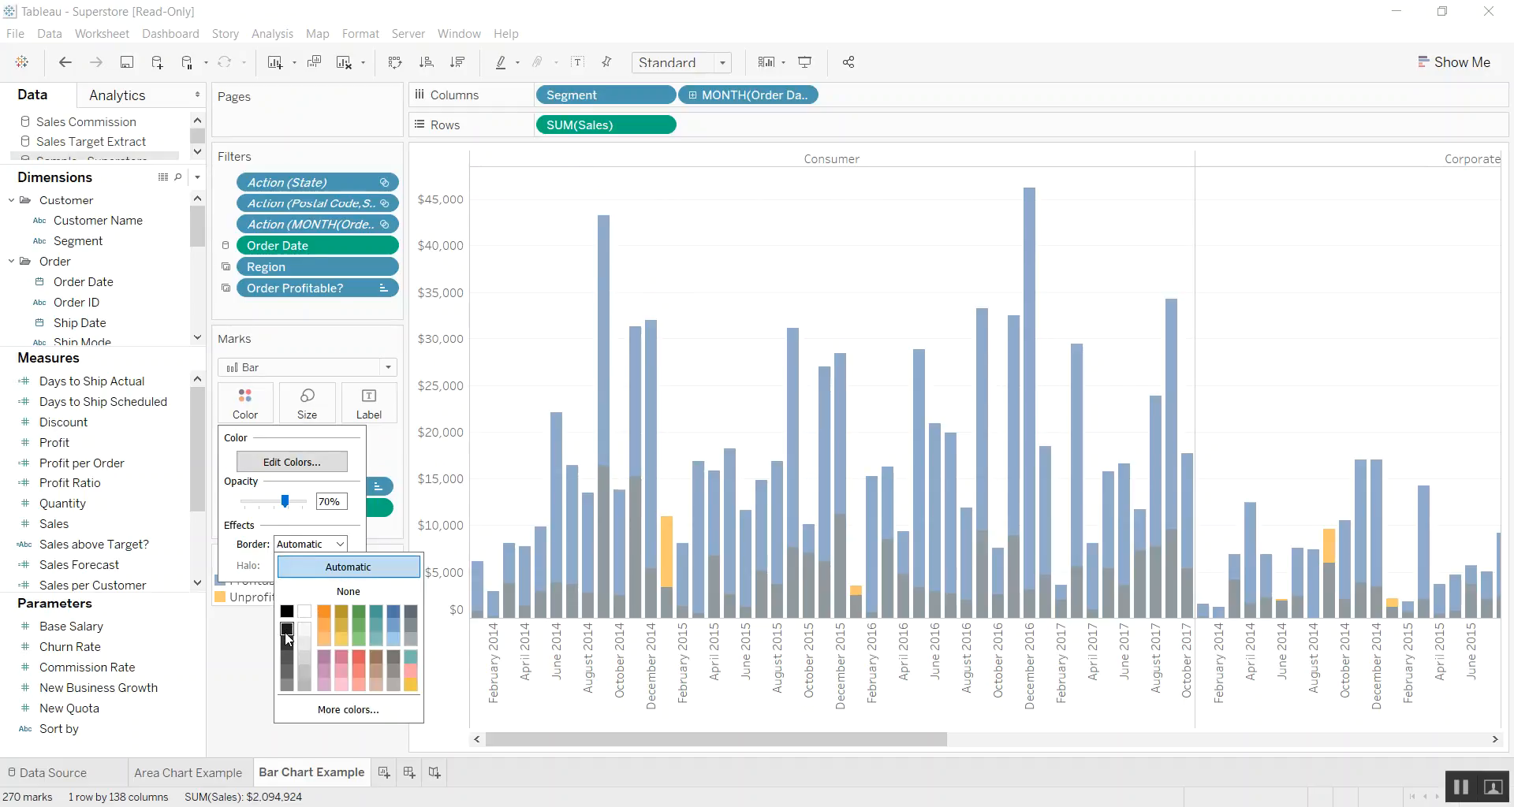
left_click(231, 681)
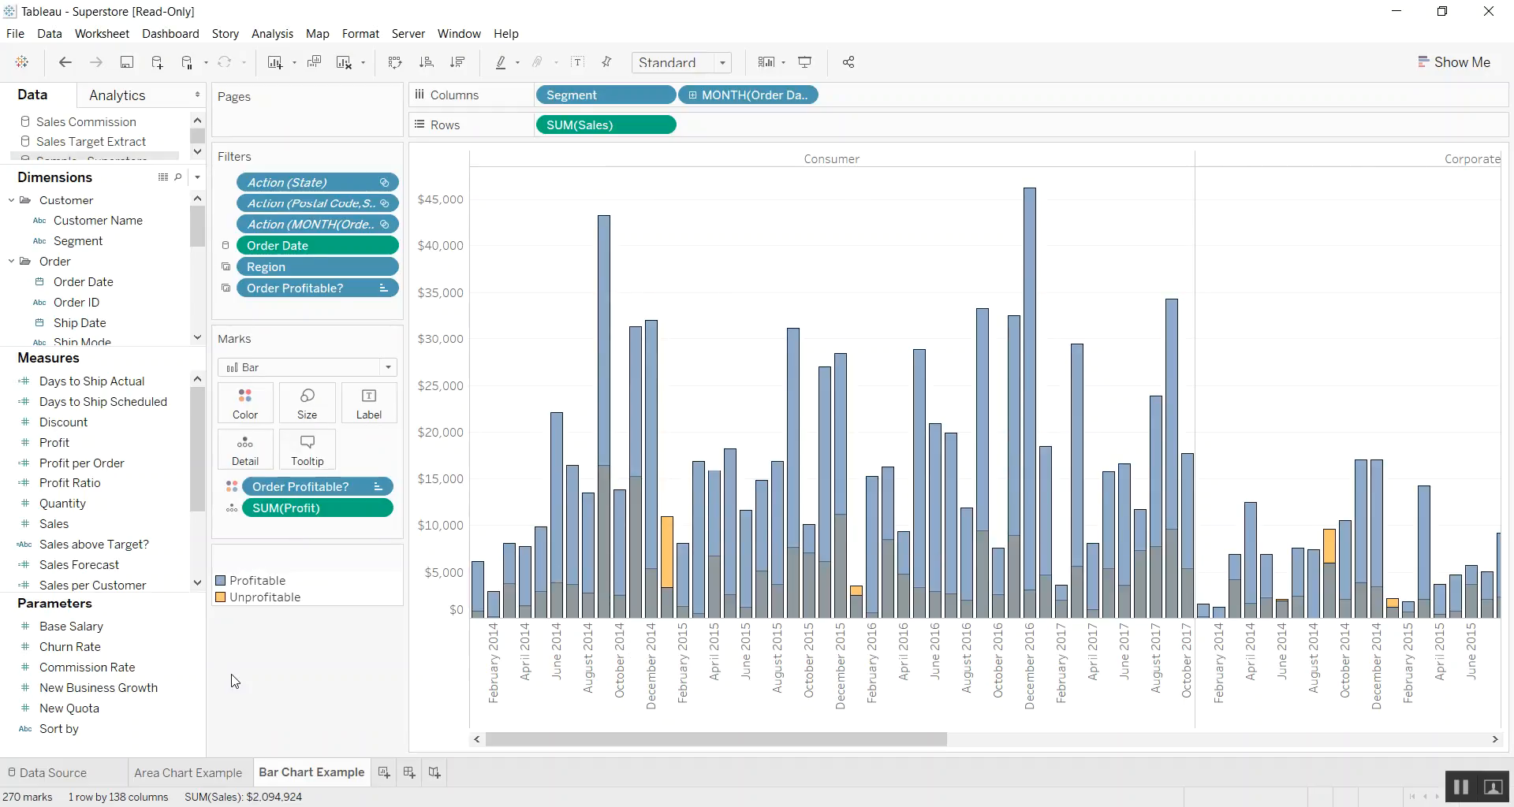
left_click(260, 598)
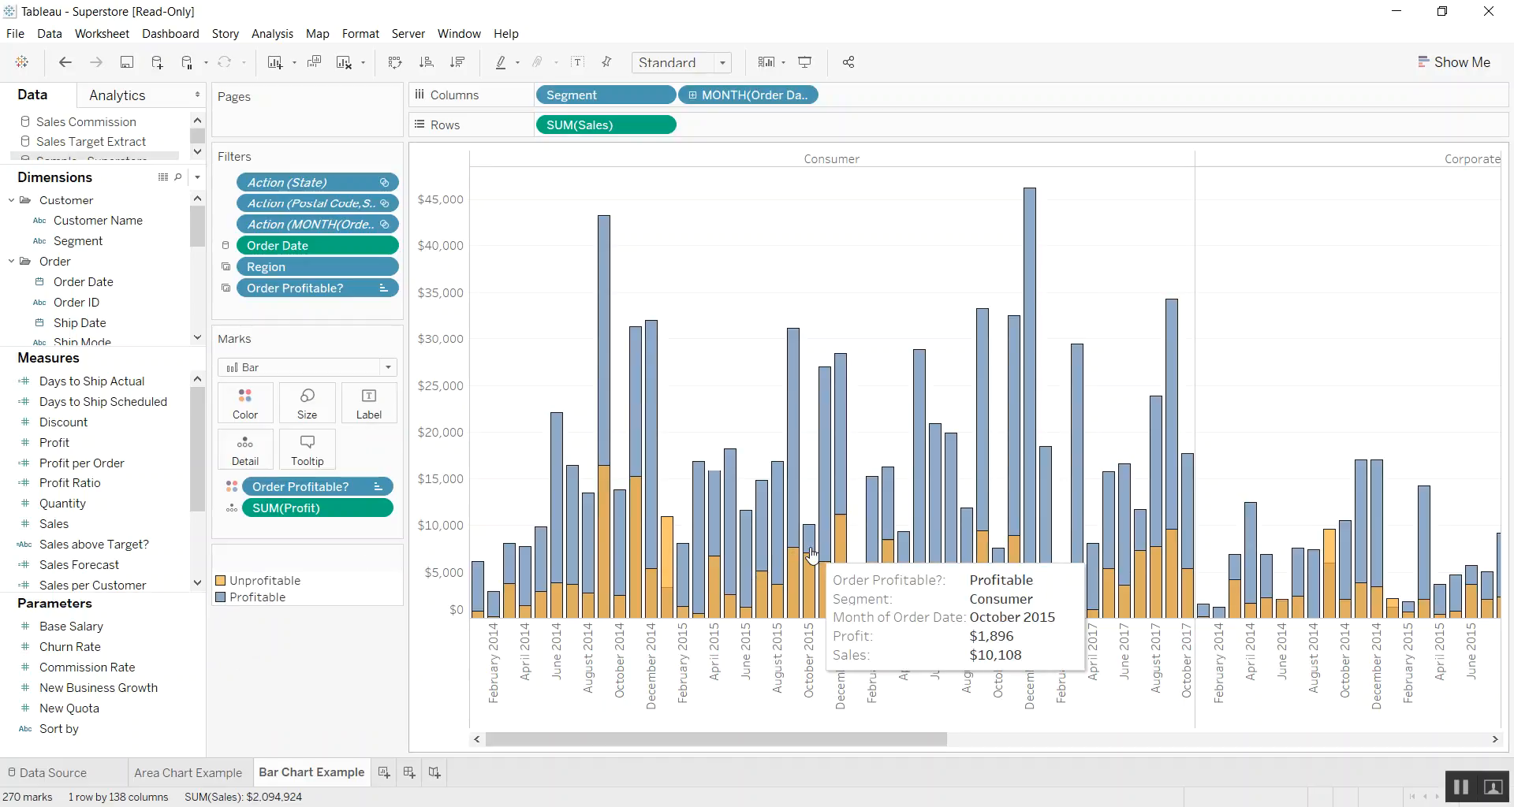
mouse_move(852, 361)
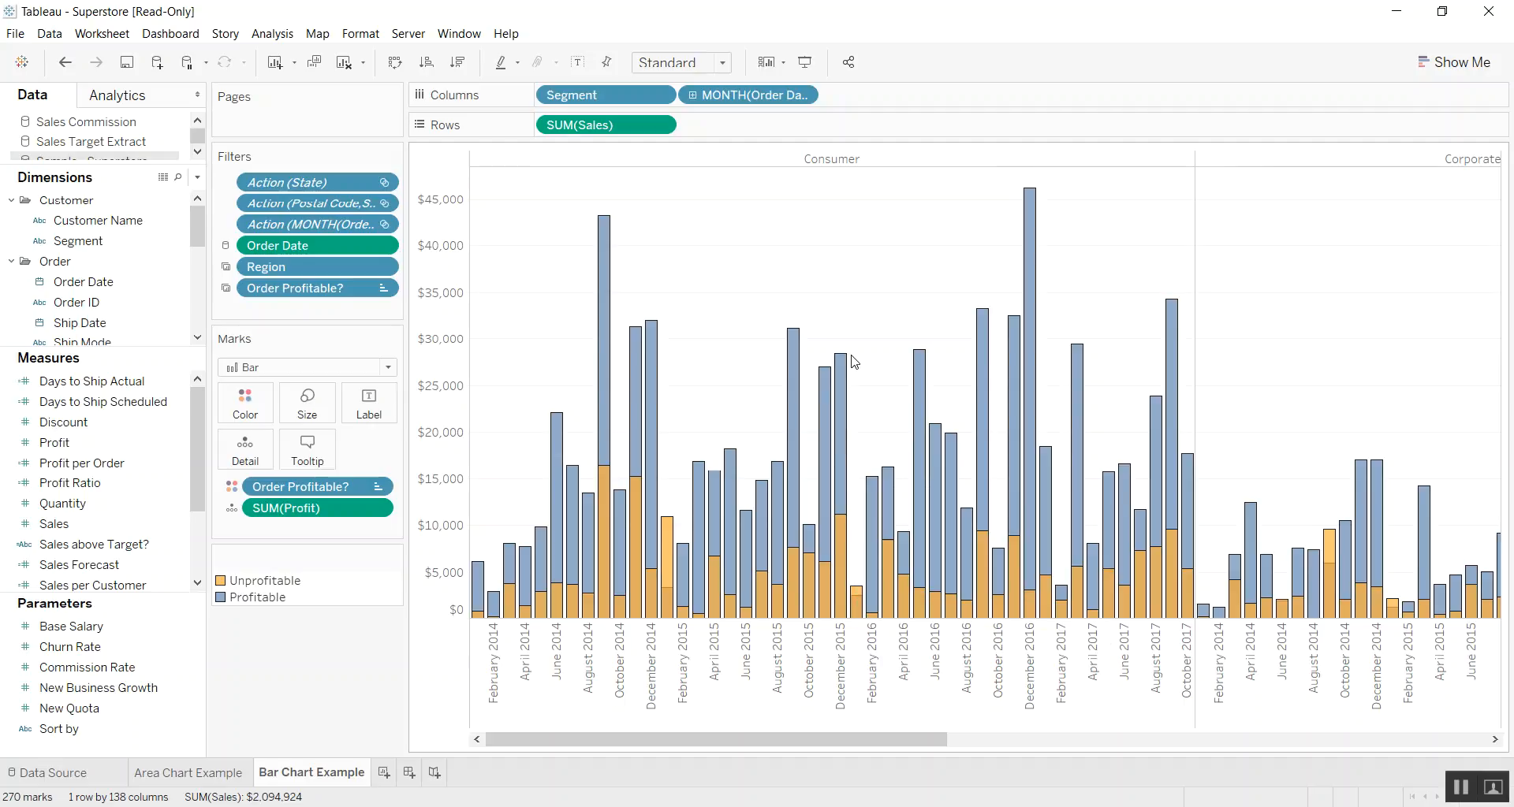
mouse_move(501, 316)
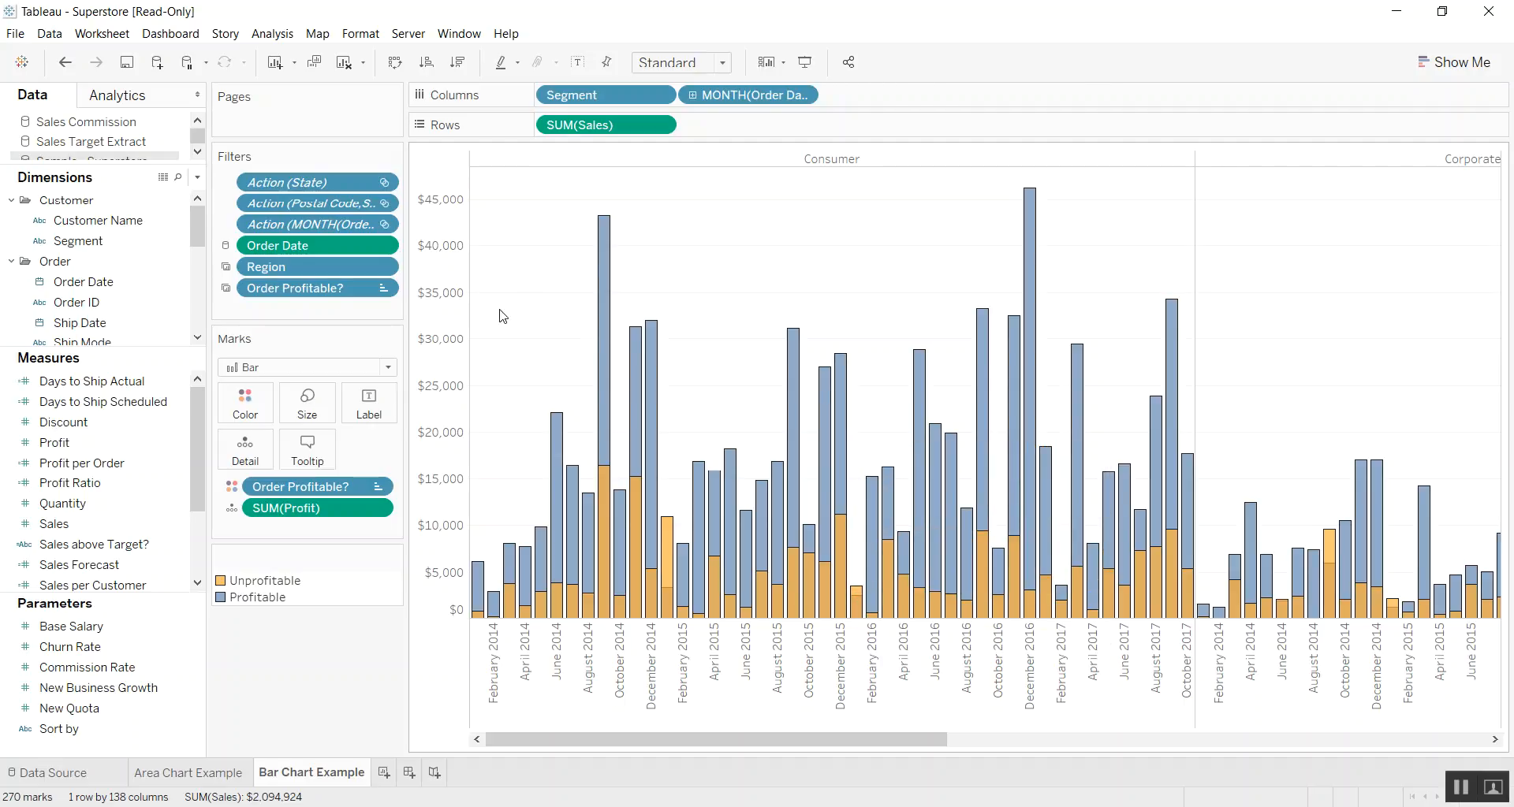